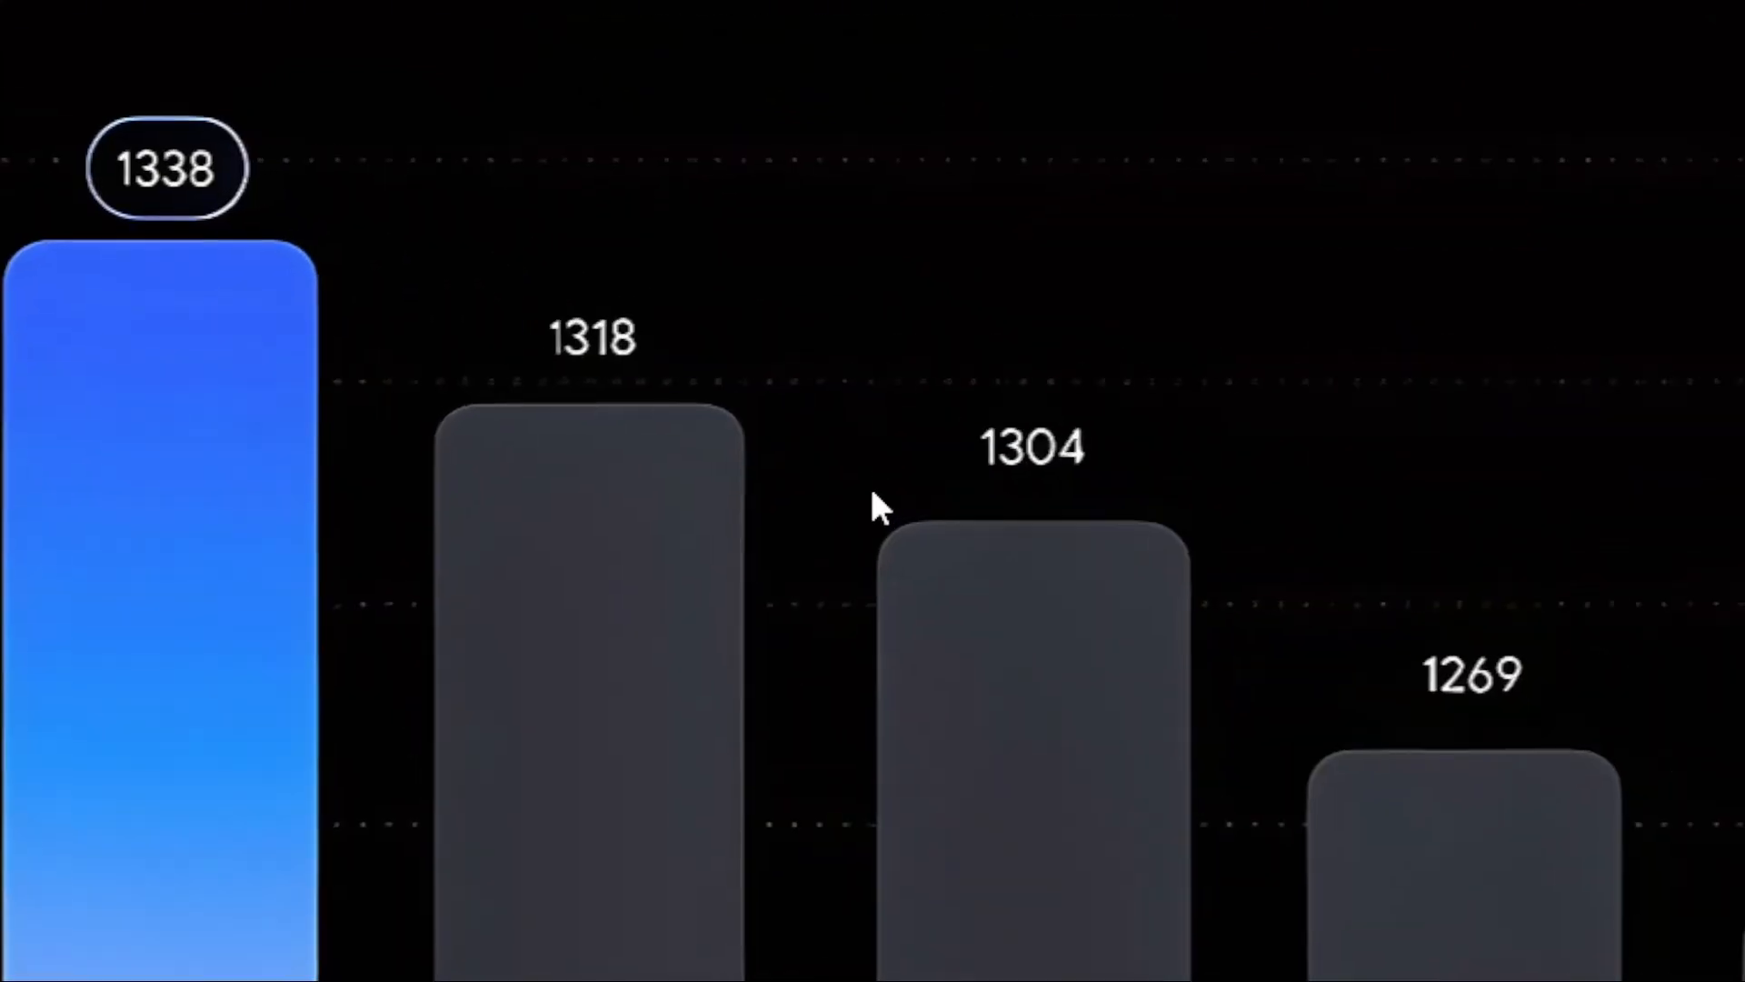
pyautogui.moveTo(772, 559)
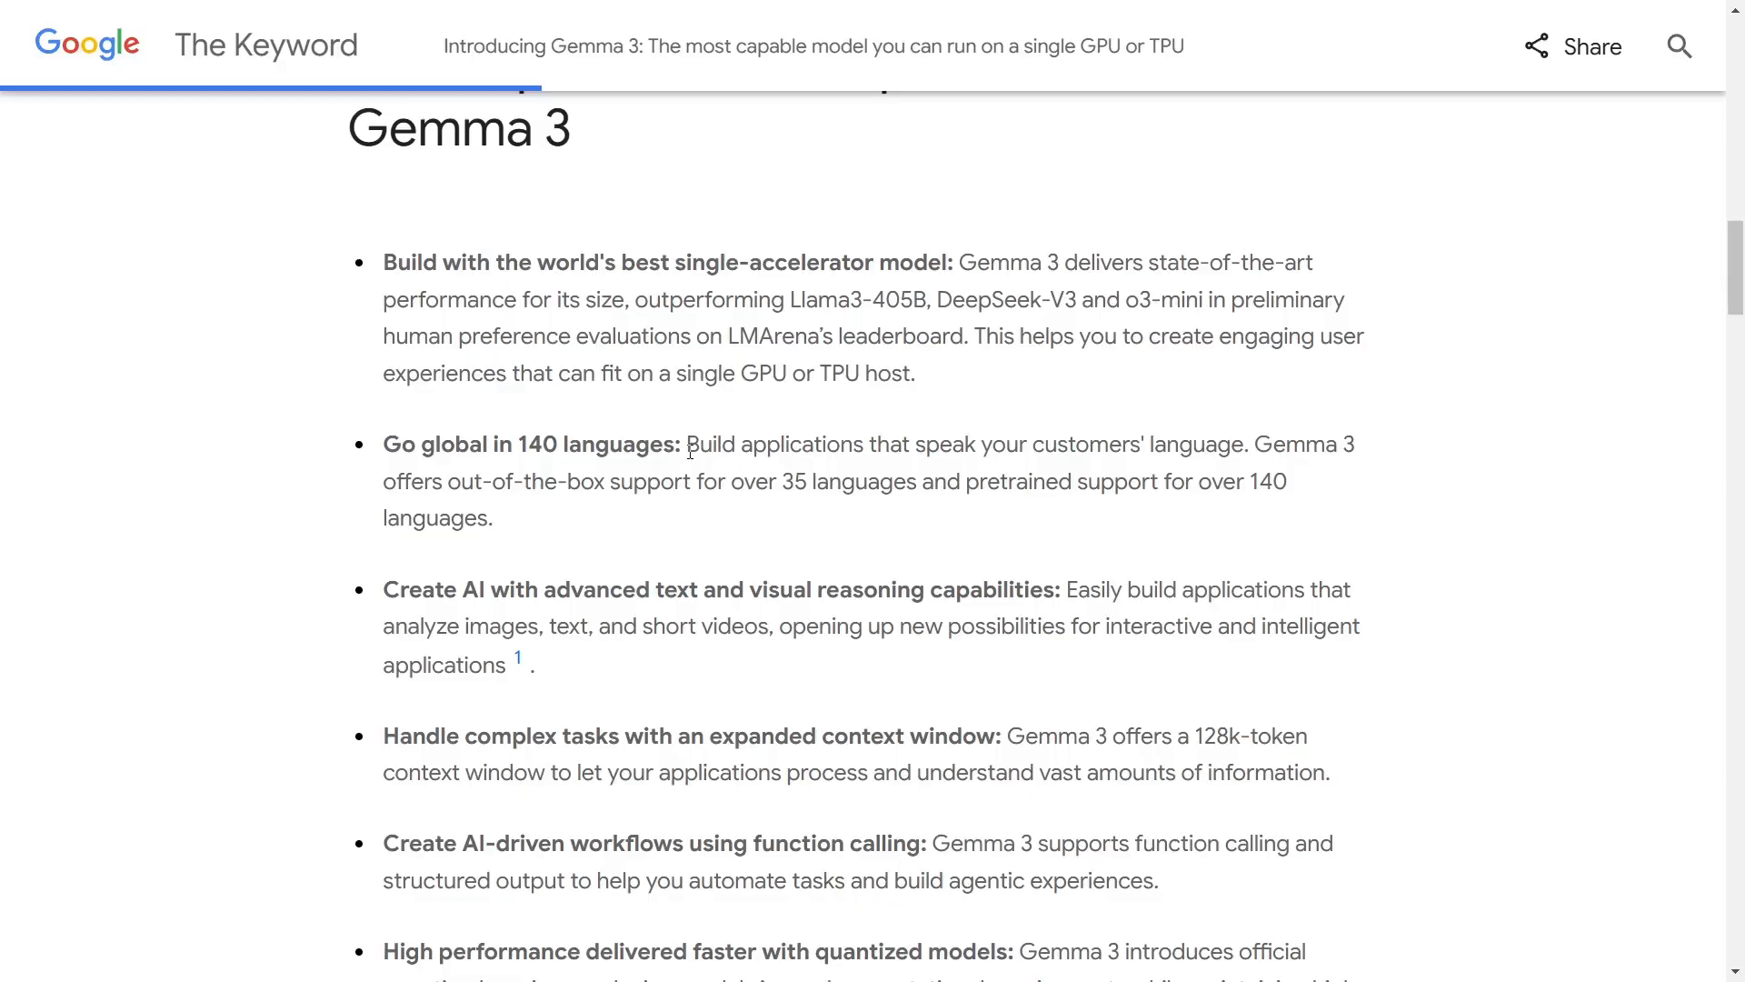
# - Scroll up through the blog post before searching Google for Ollama
pyautogui.scroll(3)
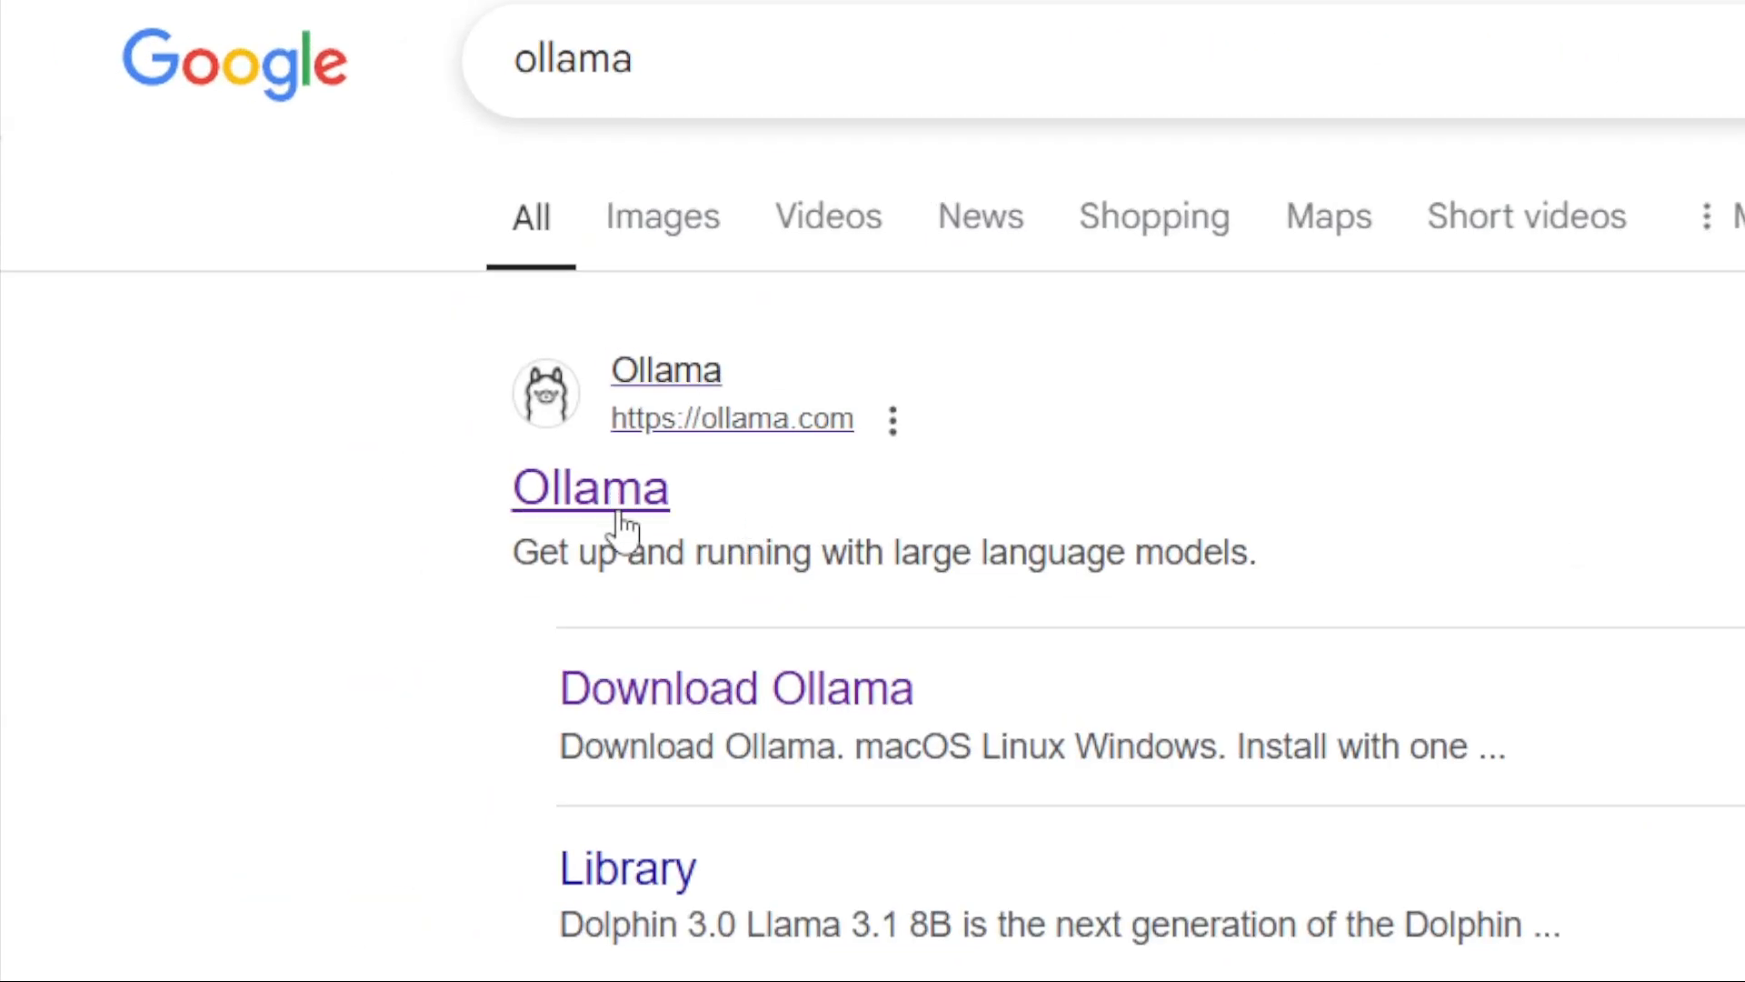
# - Open ollama.com from the results and select the 'Run Llama 3.3, DeepSeek-R1…' sentence
pyautogui.click(590, 487)
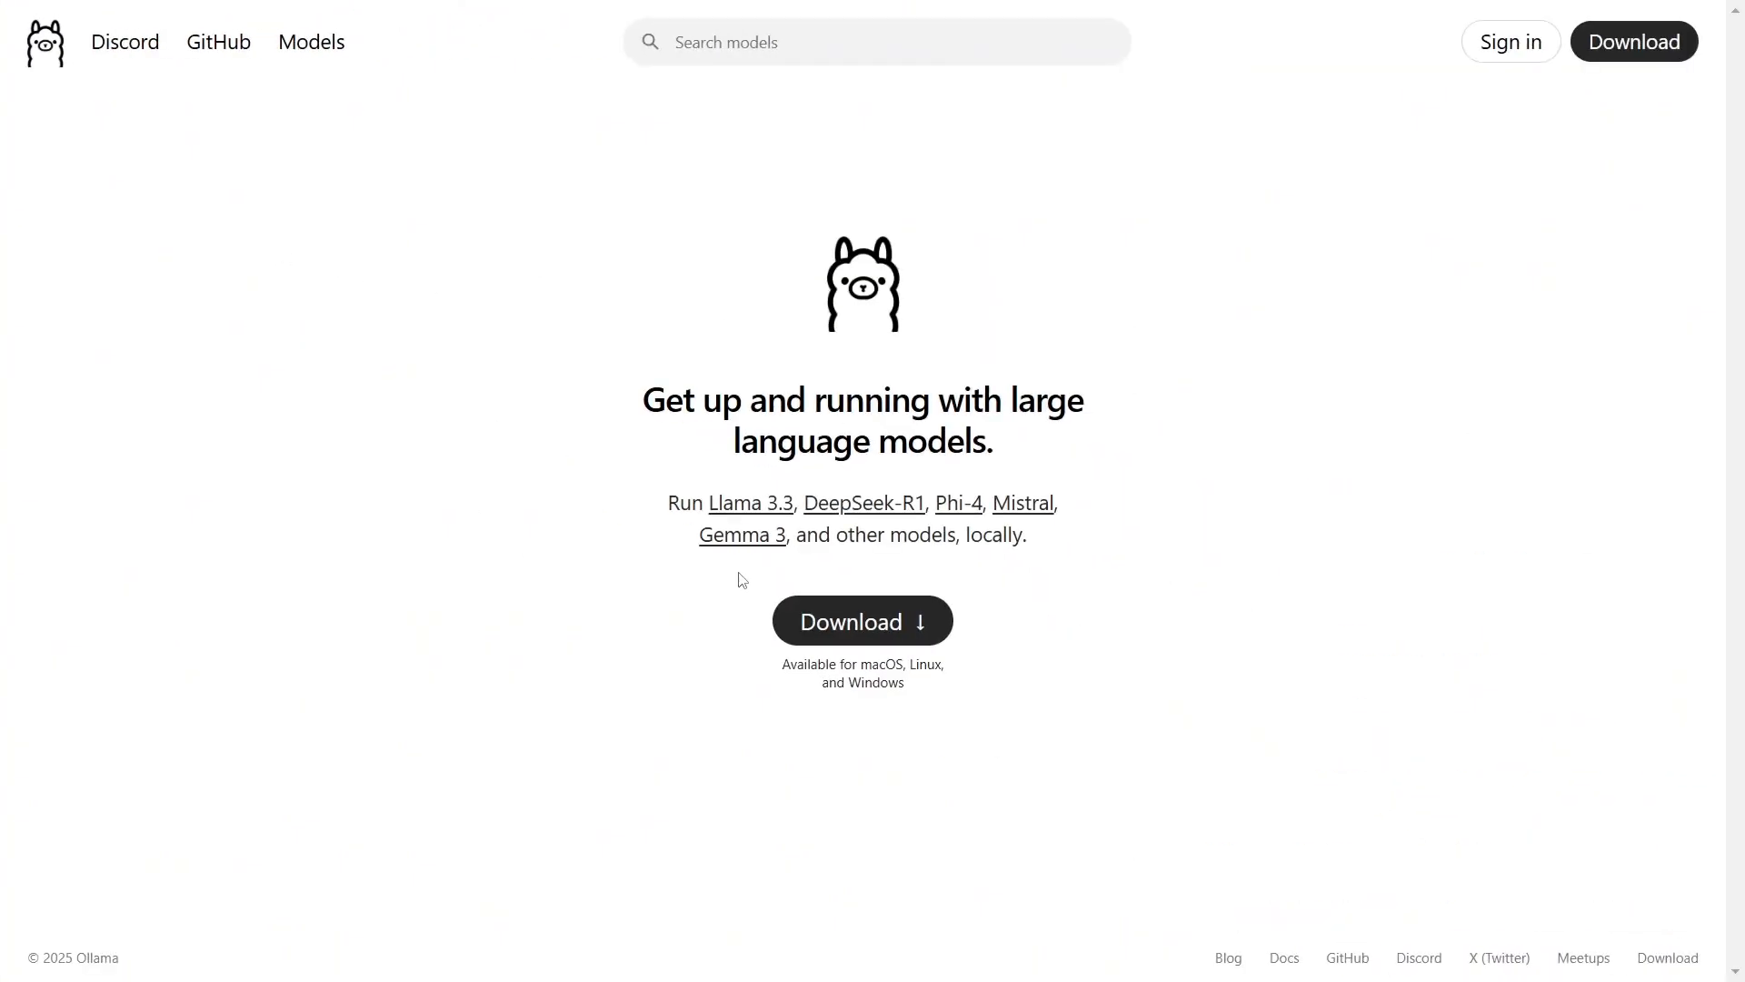
pyautogui.moveTo(813, 530)
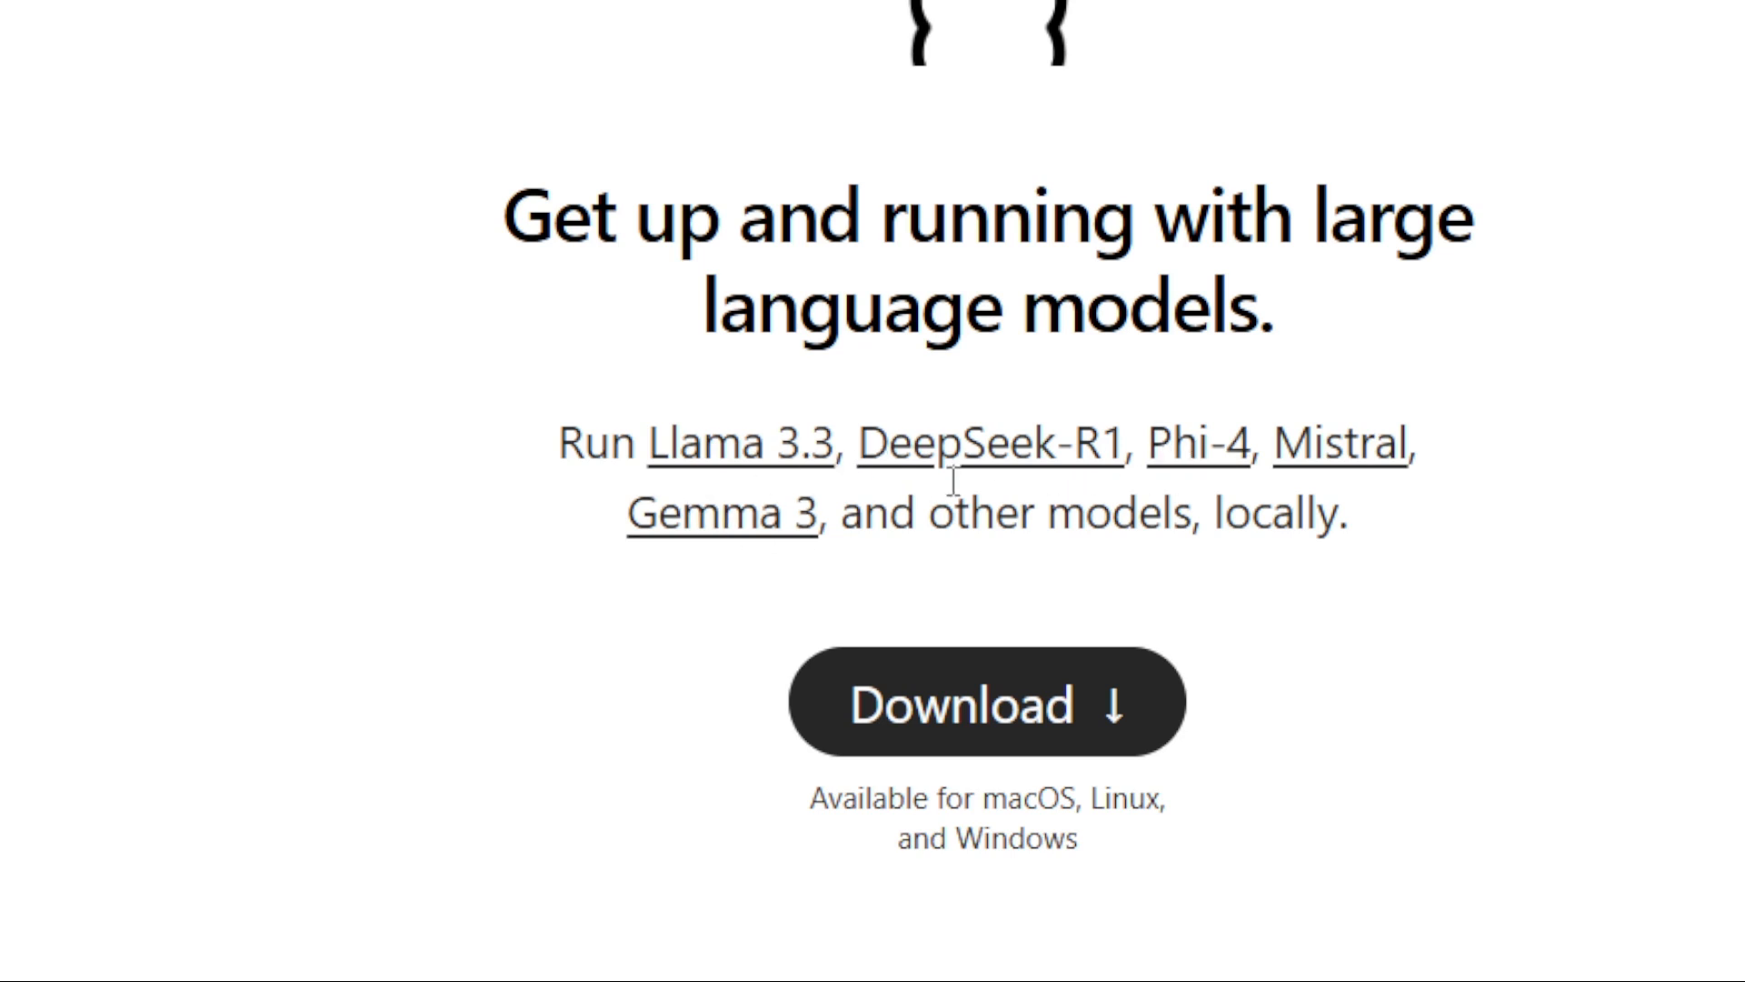
pyautogui.moveTo(668, 465)
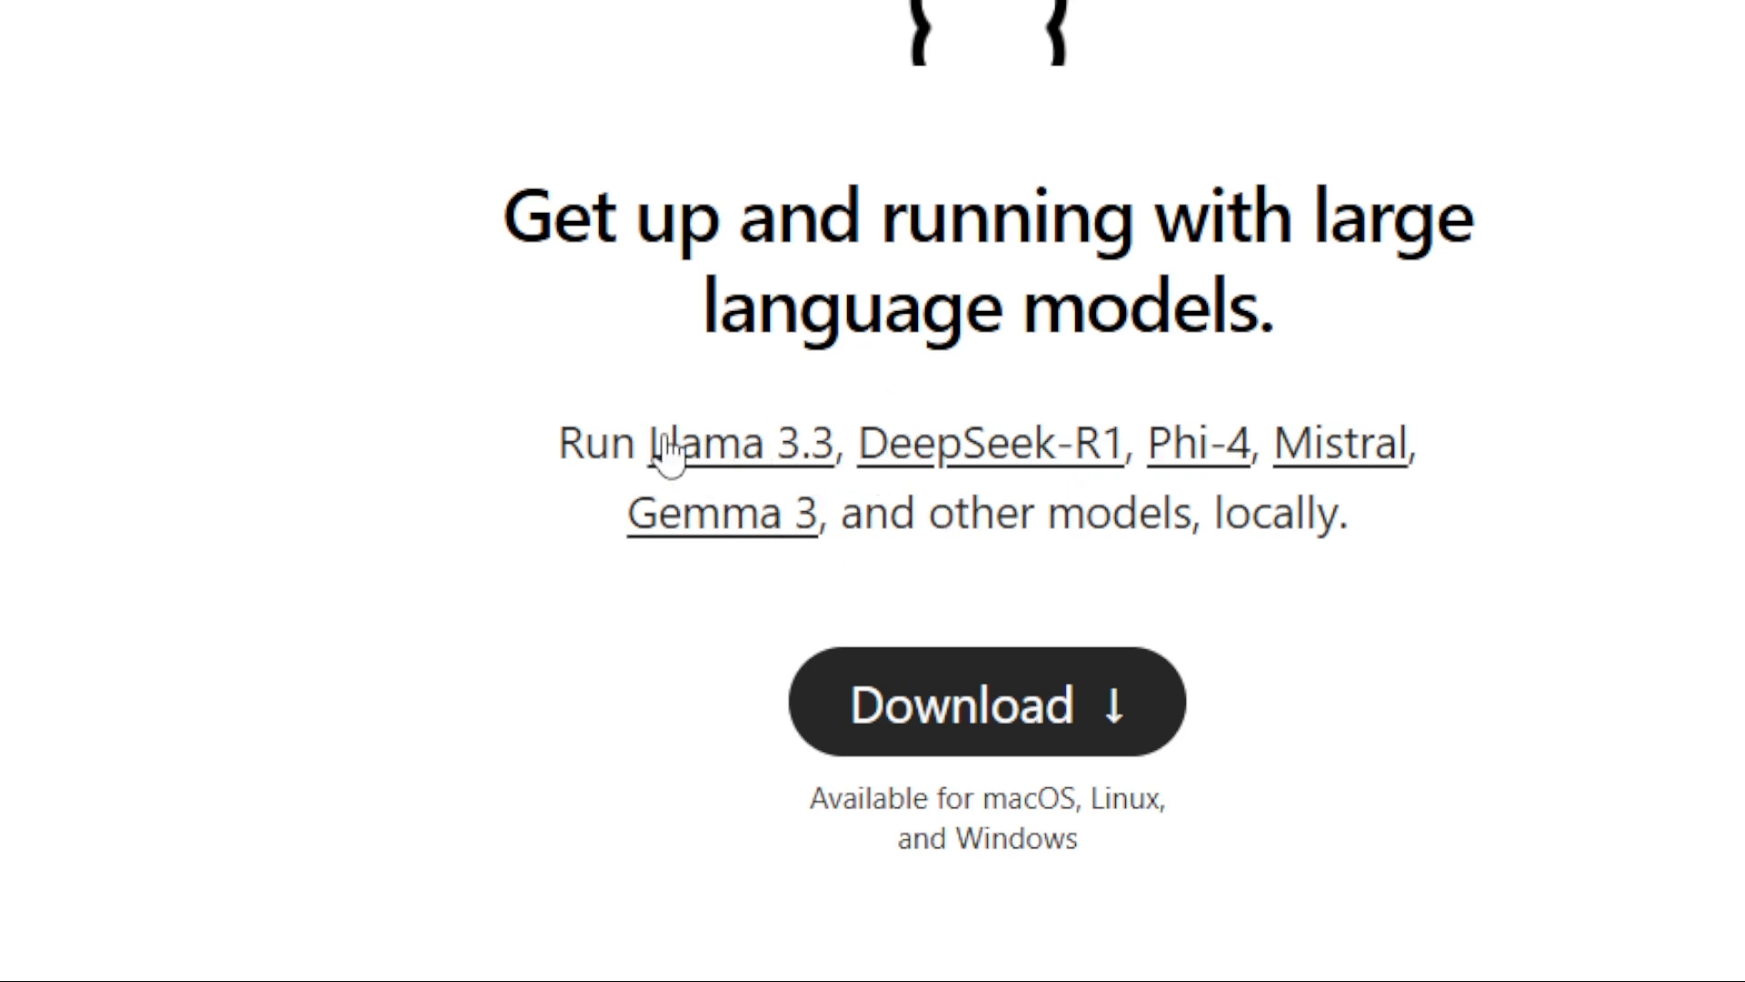
pyautogui.moveTo(650, 443); pyautogui.dragTo(879, 515)
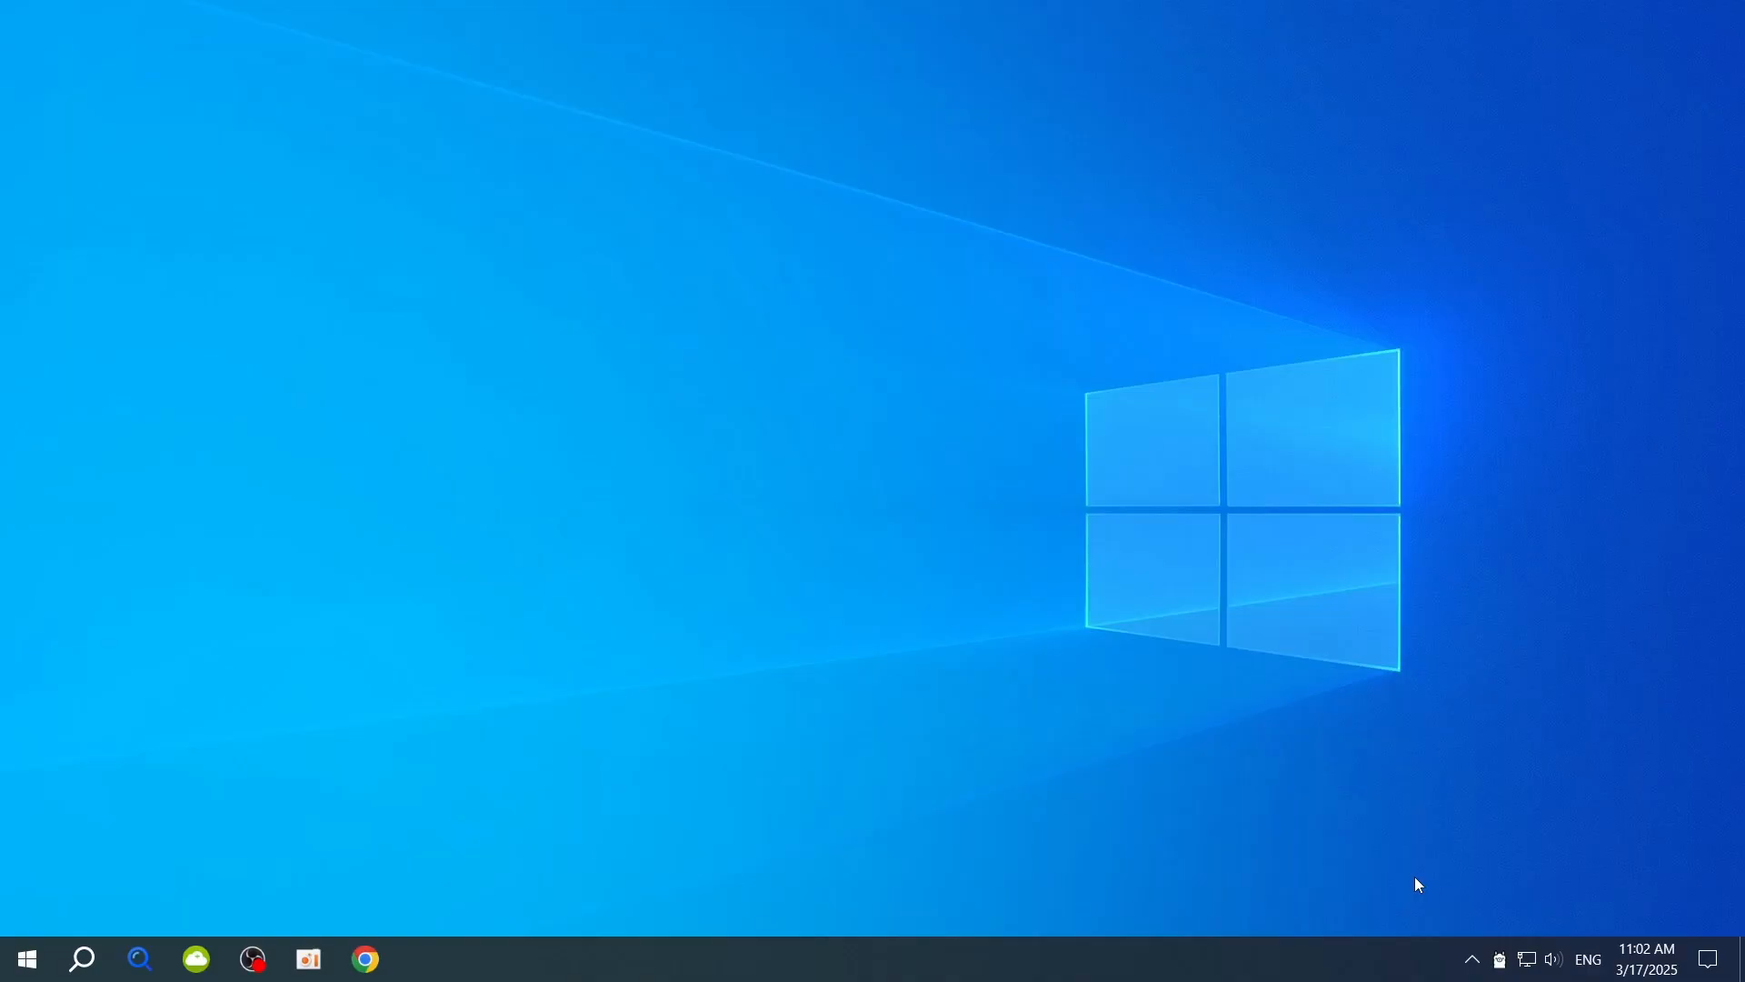
# - Search Windows from the taskbar for 'command Prompt'
pyautogui.click(83, 958)
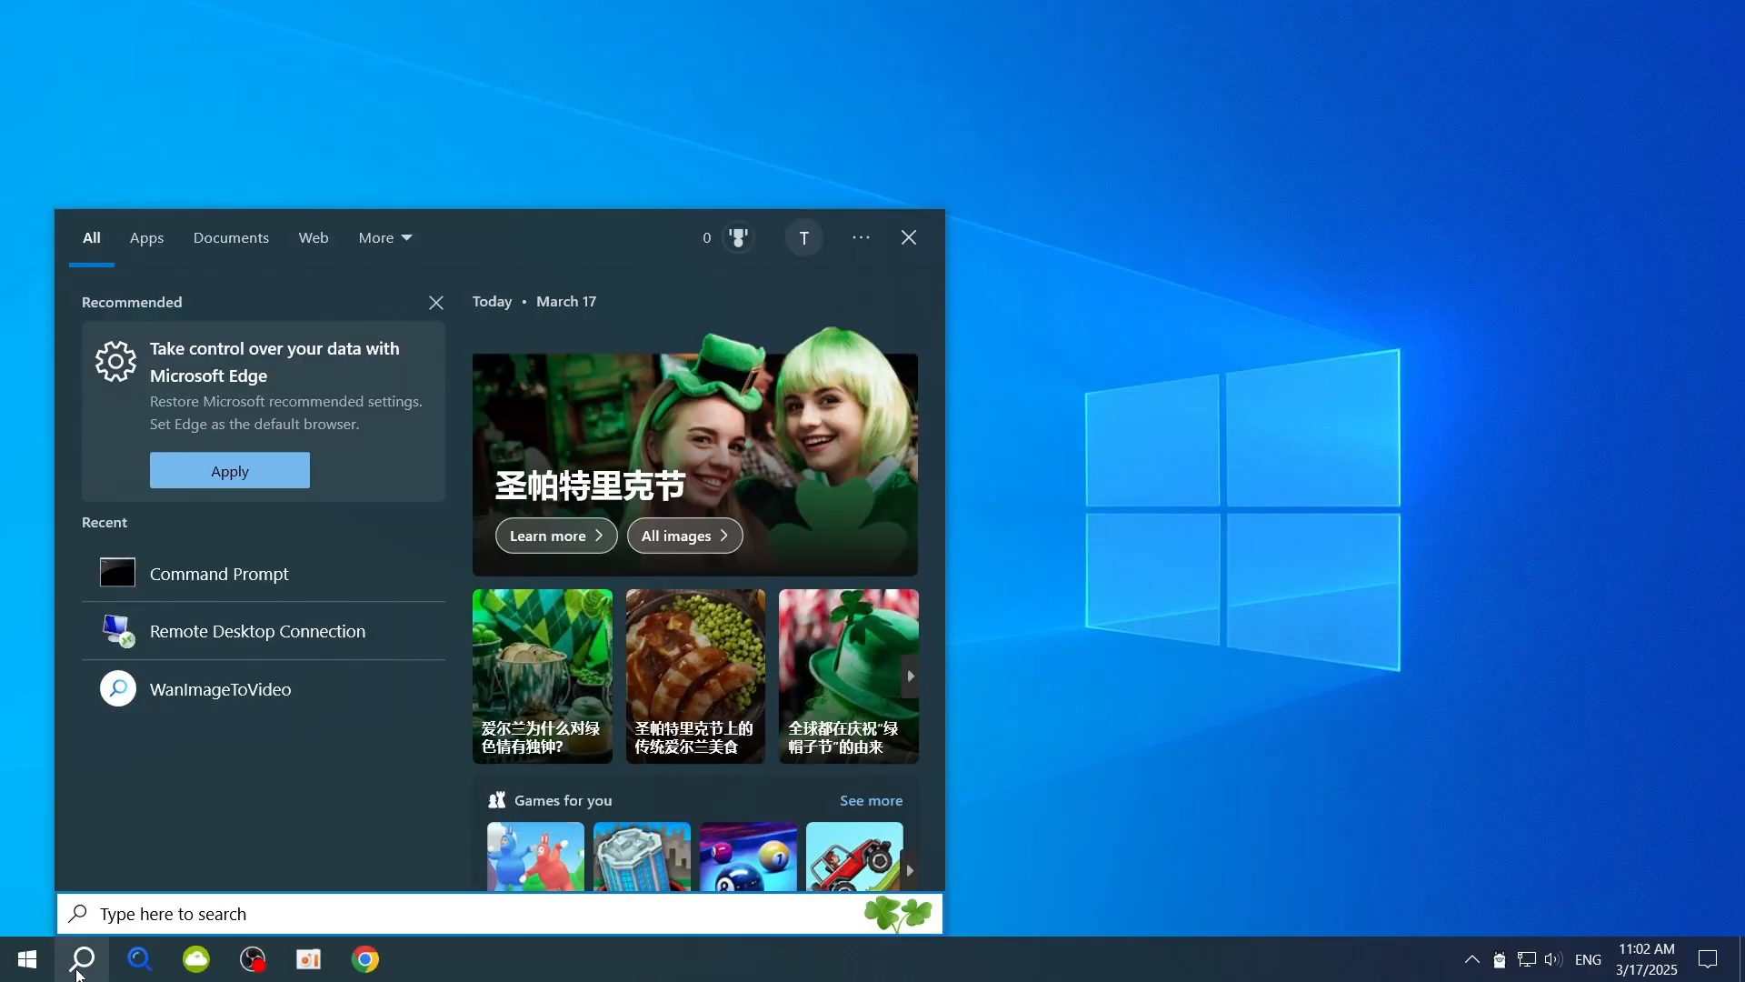
pyautogui.write('command Prompt')
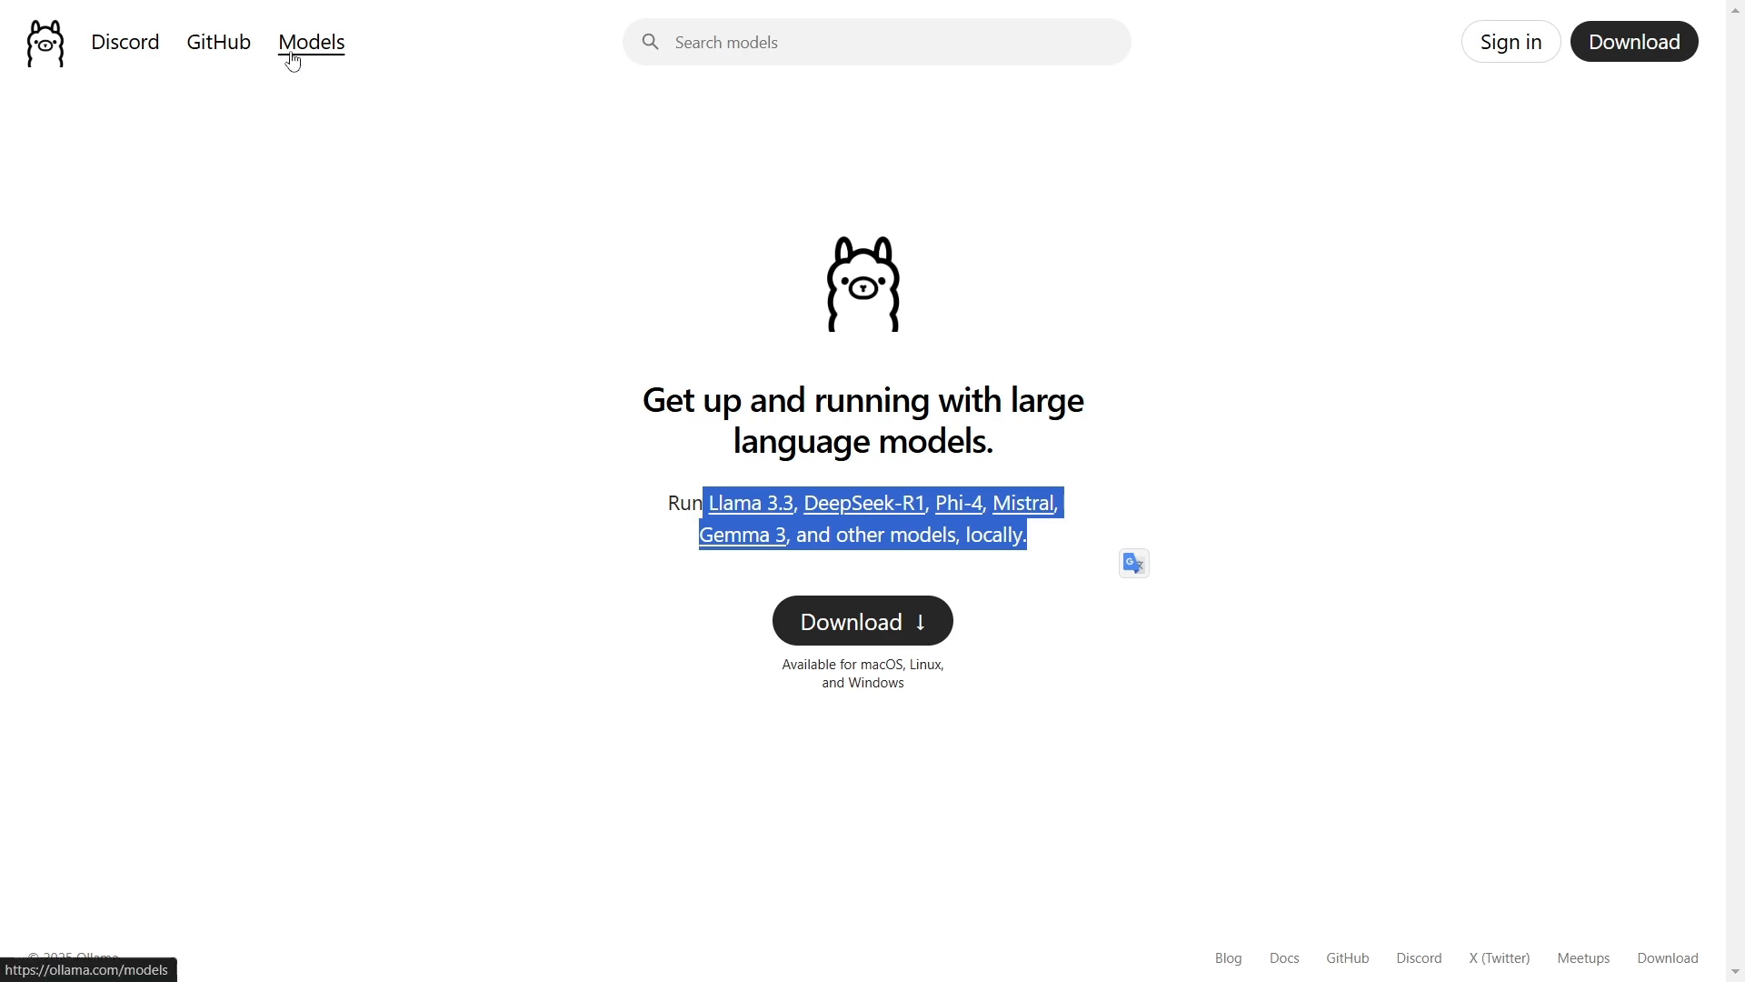
# - Browse the Models library and scroll the gemma3 model's details page
pyautogui.click(311, 43)
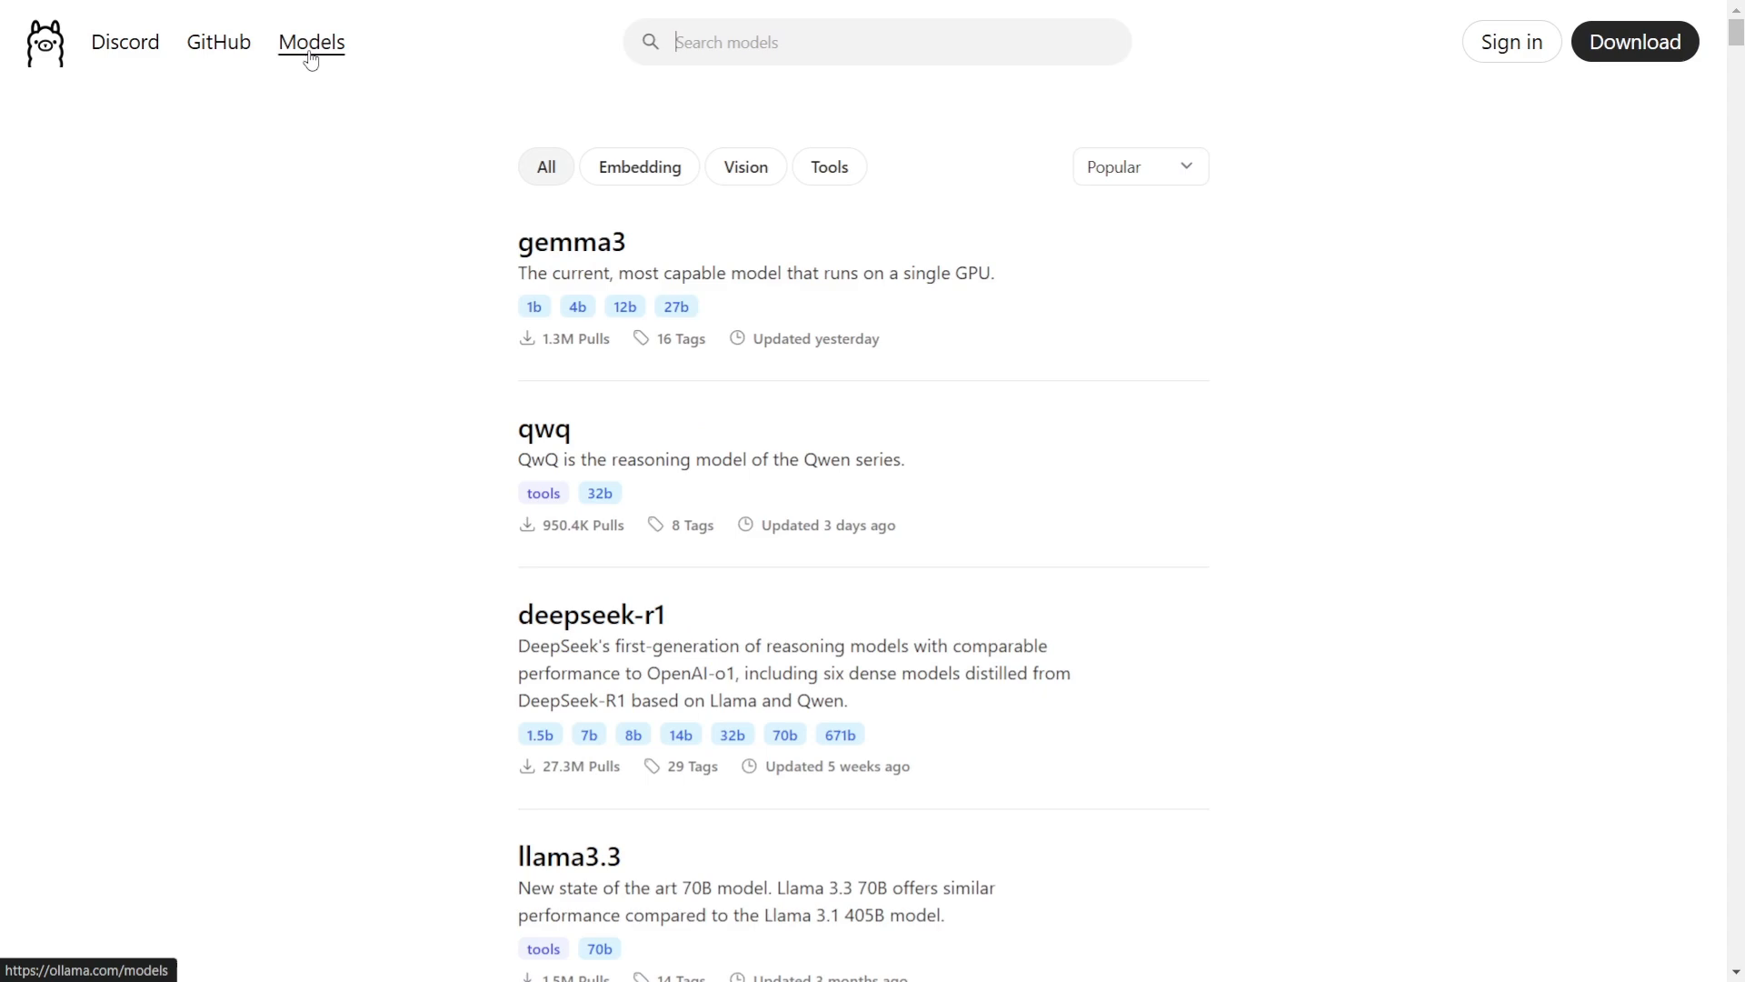
pyautogui.click(571, 241)
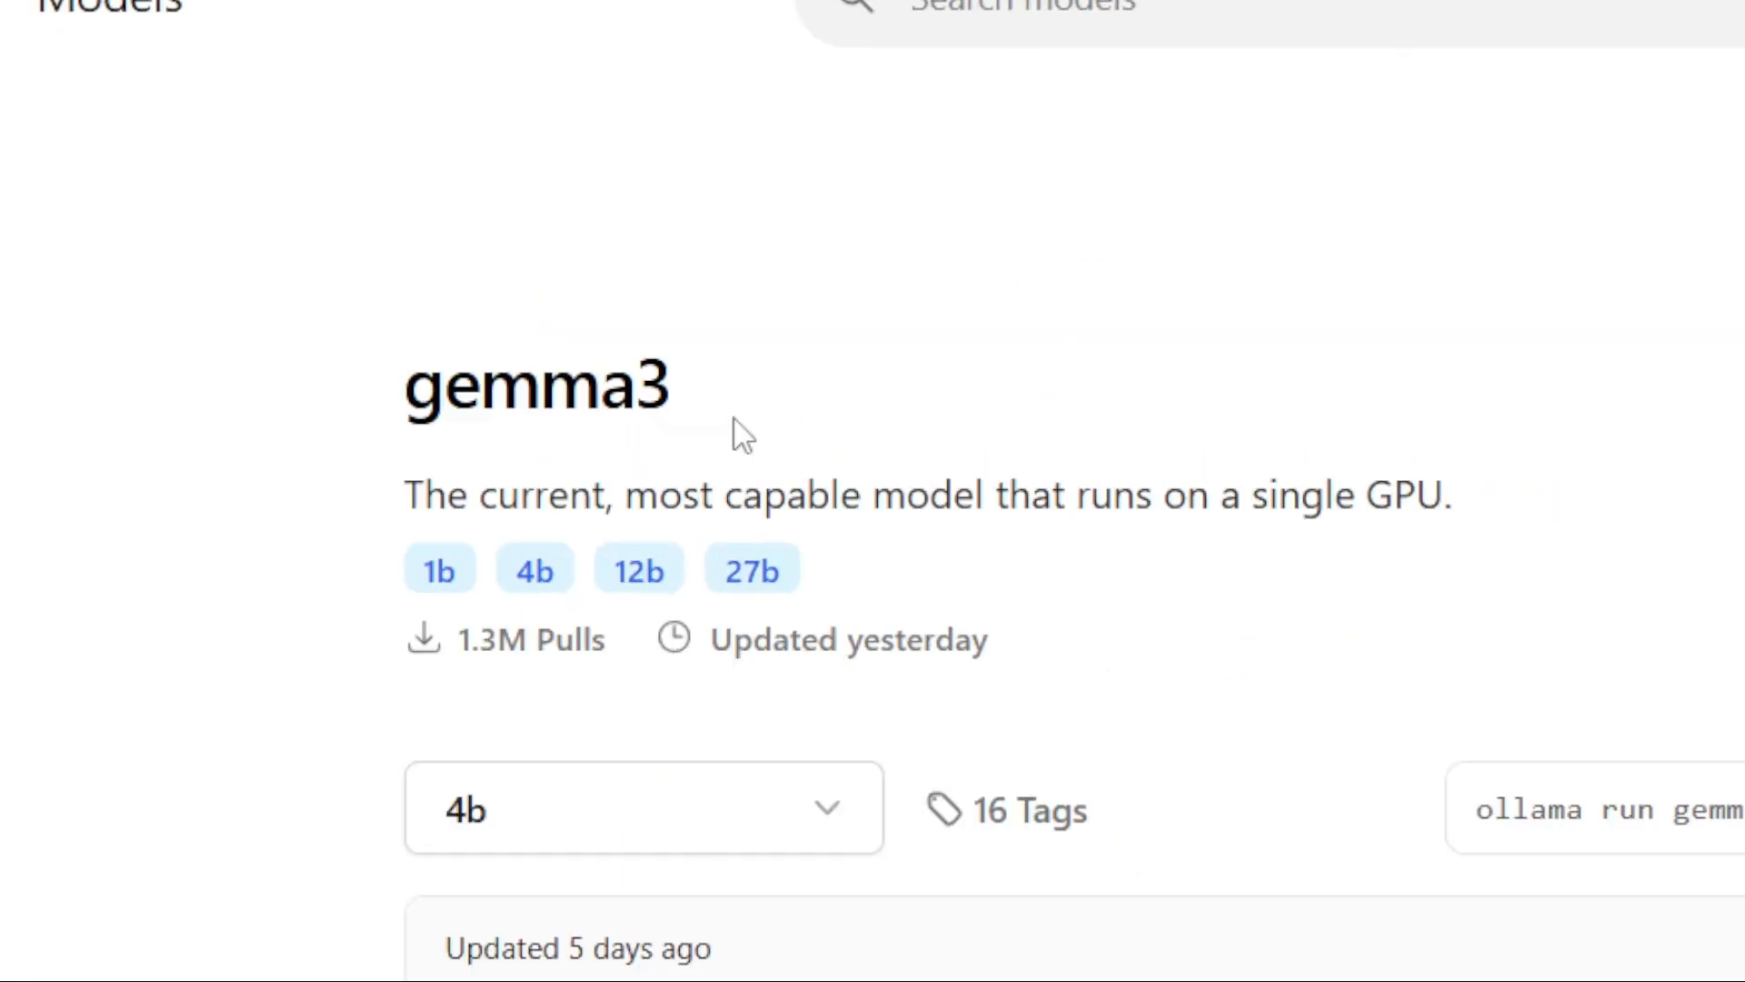
pyautogui.scroll(-3)
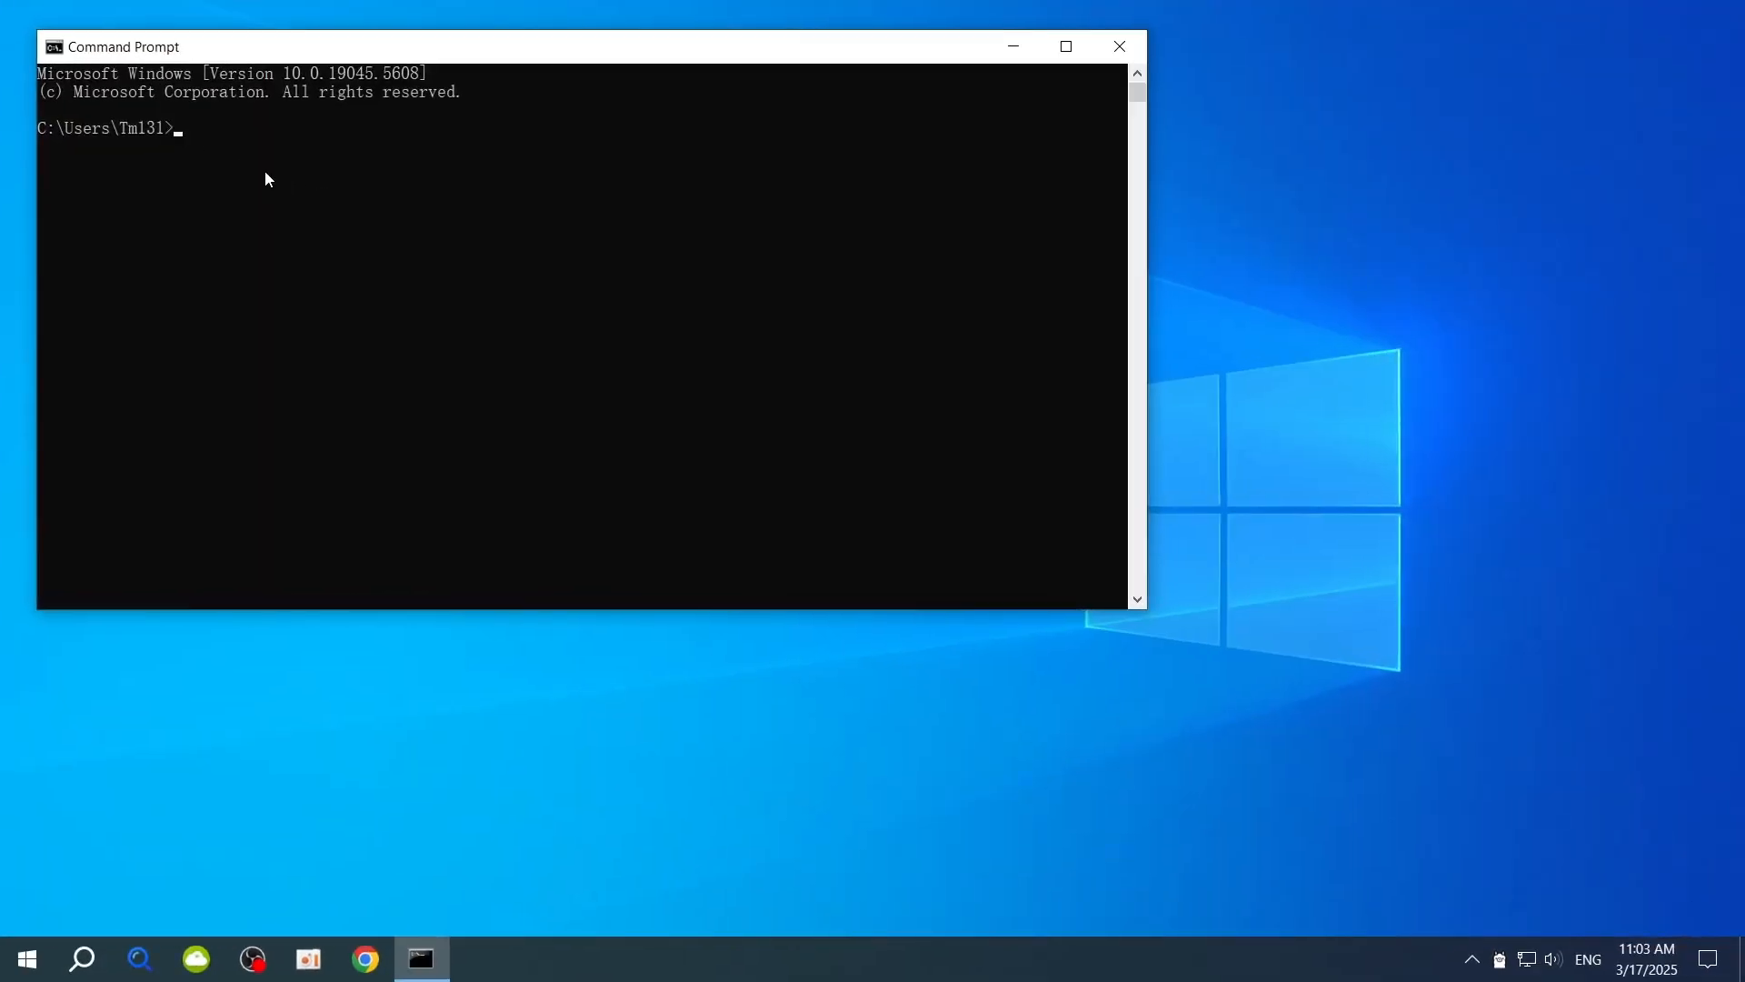
# - Run 'ollama run gemma3:12b' and ask 'who are you? please introduce you'
pyautogui.write('ollama run gemma3:12b')
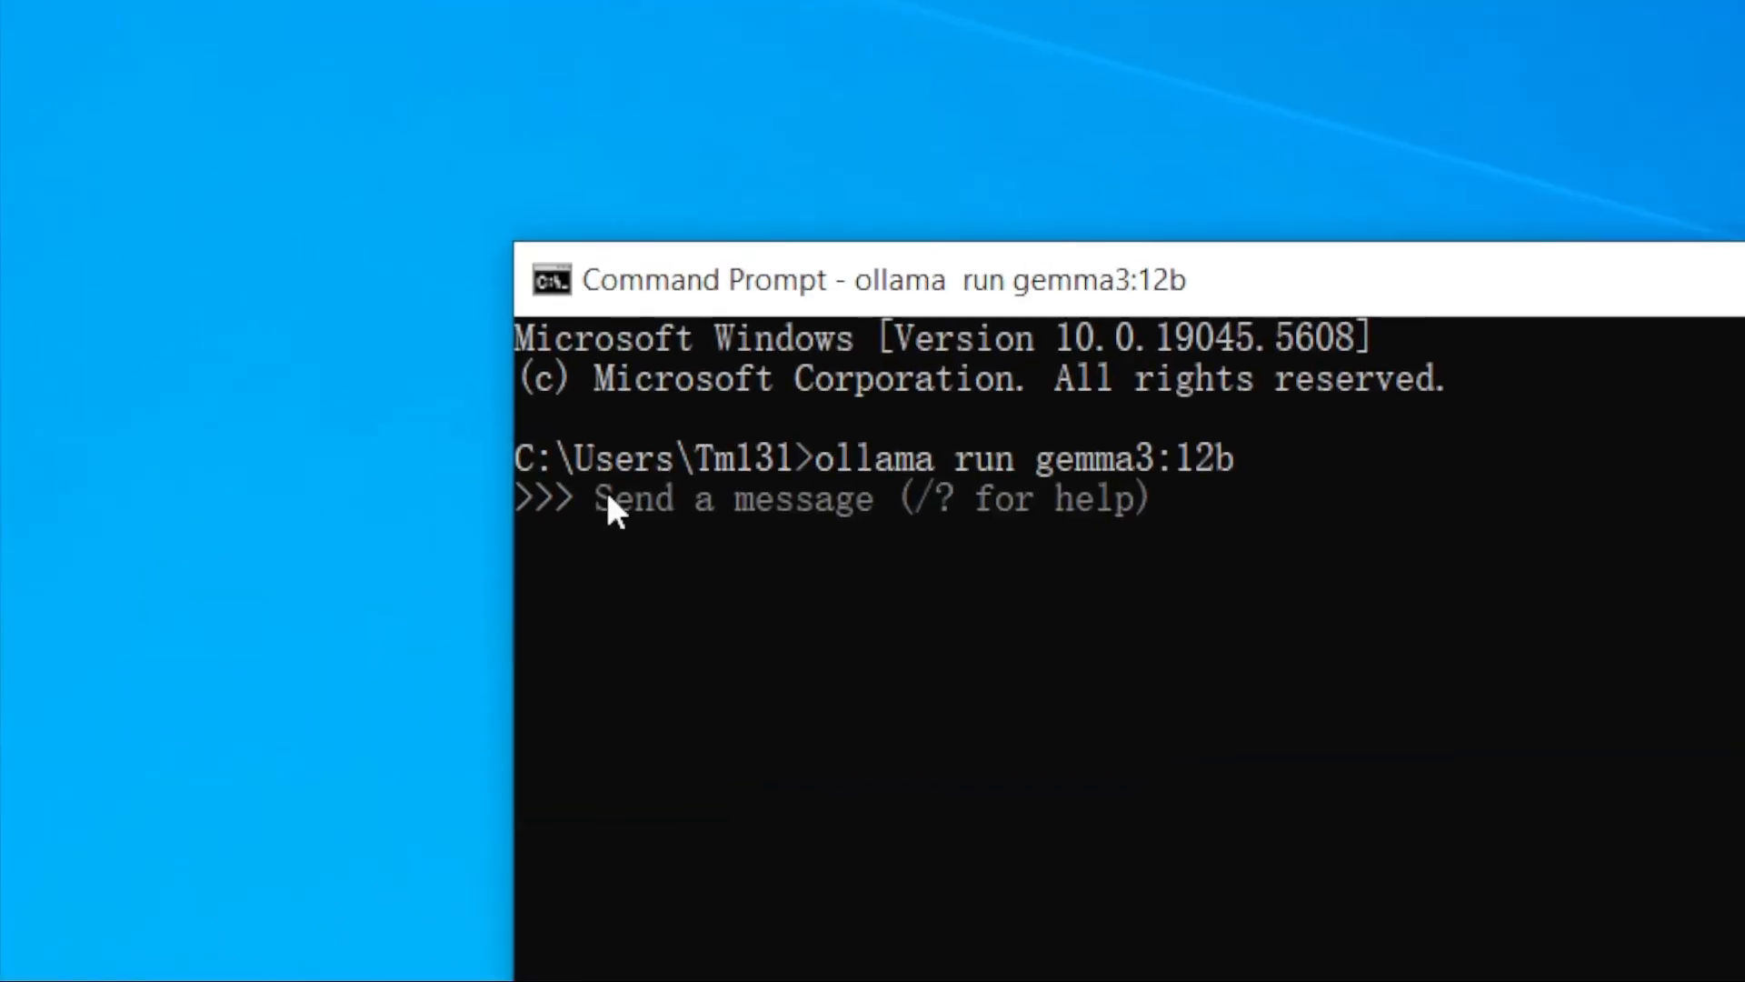
pyautogui.write('who are')
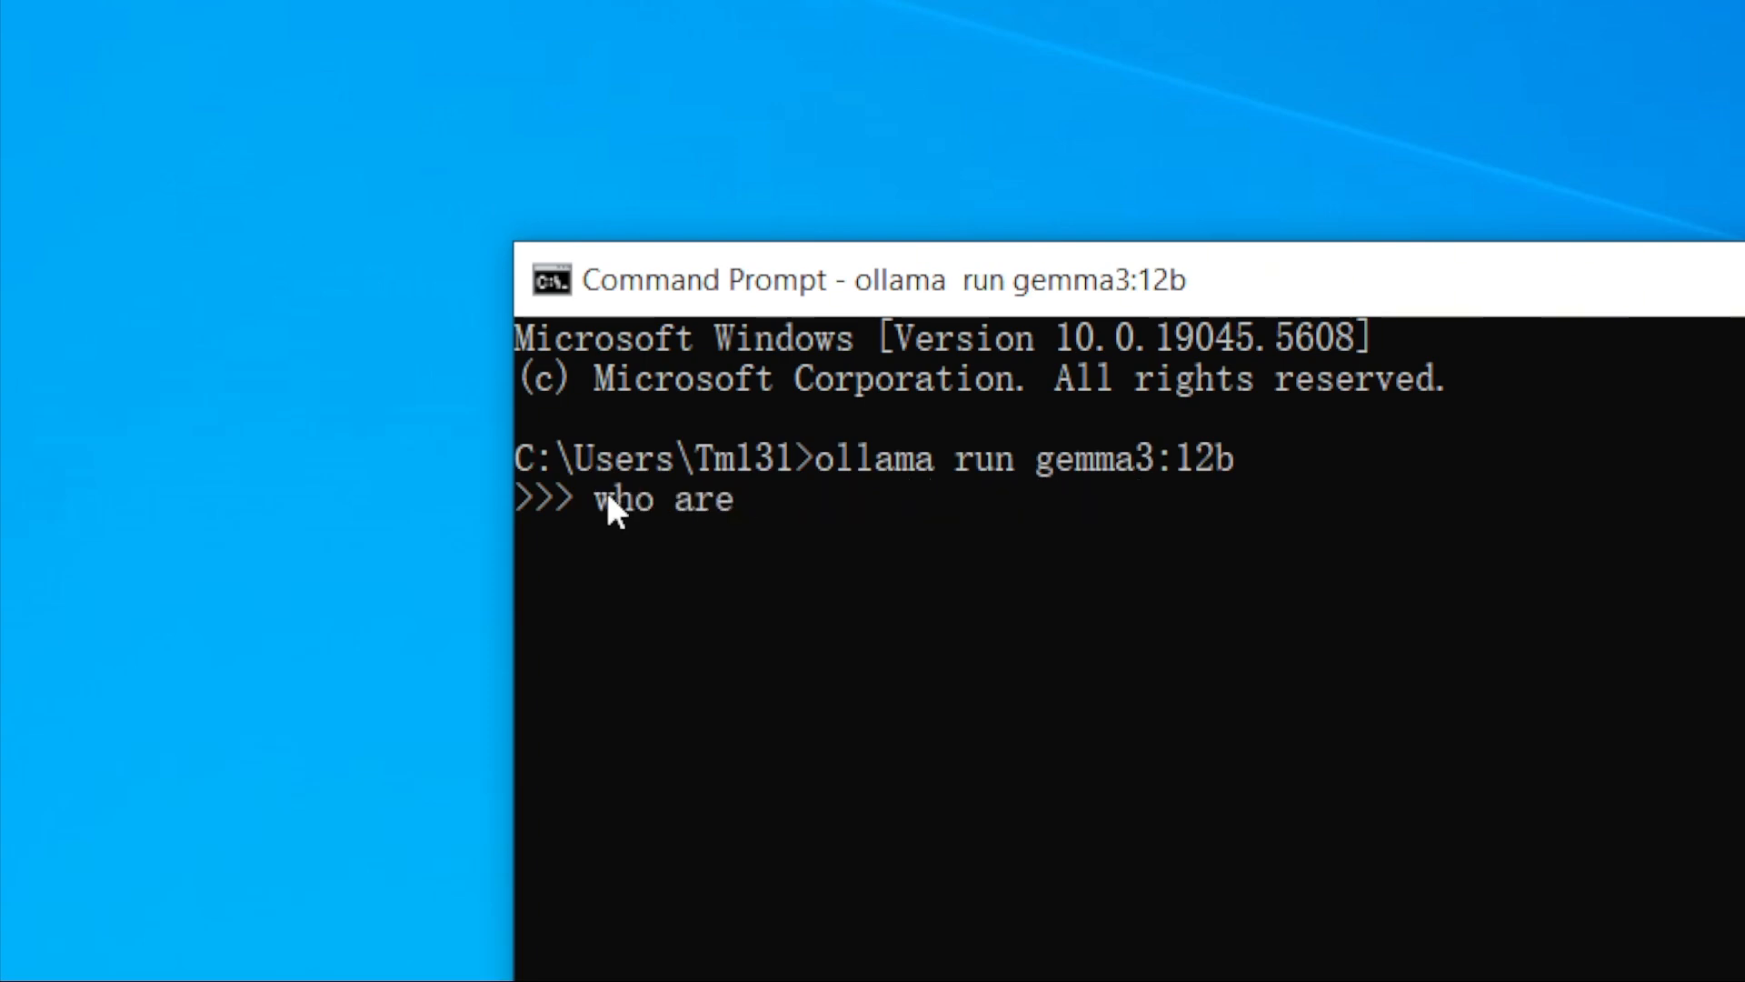
pyautogui.write('you? please introduce you')
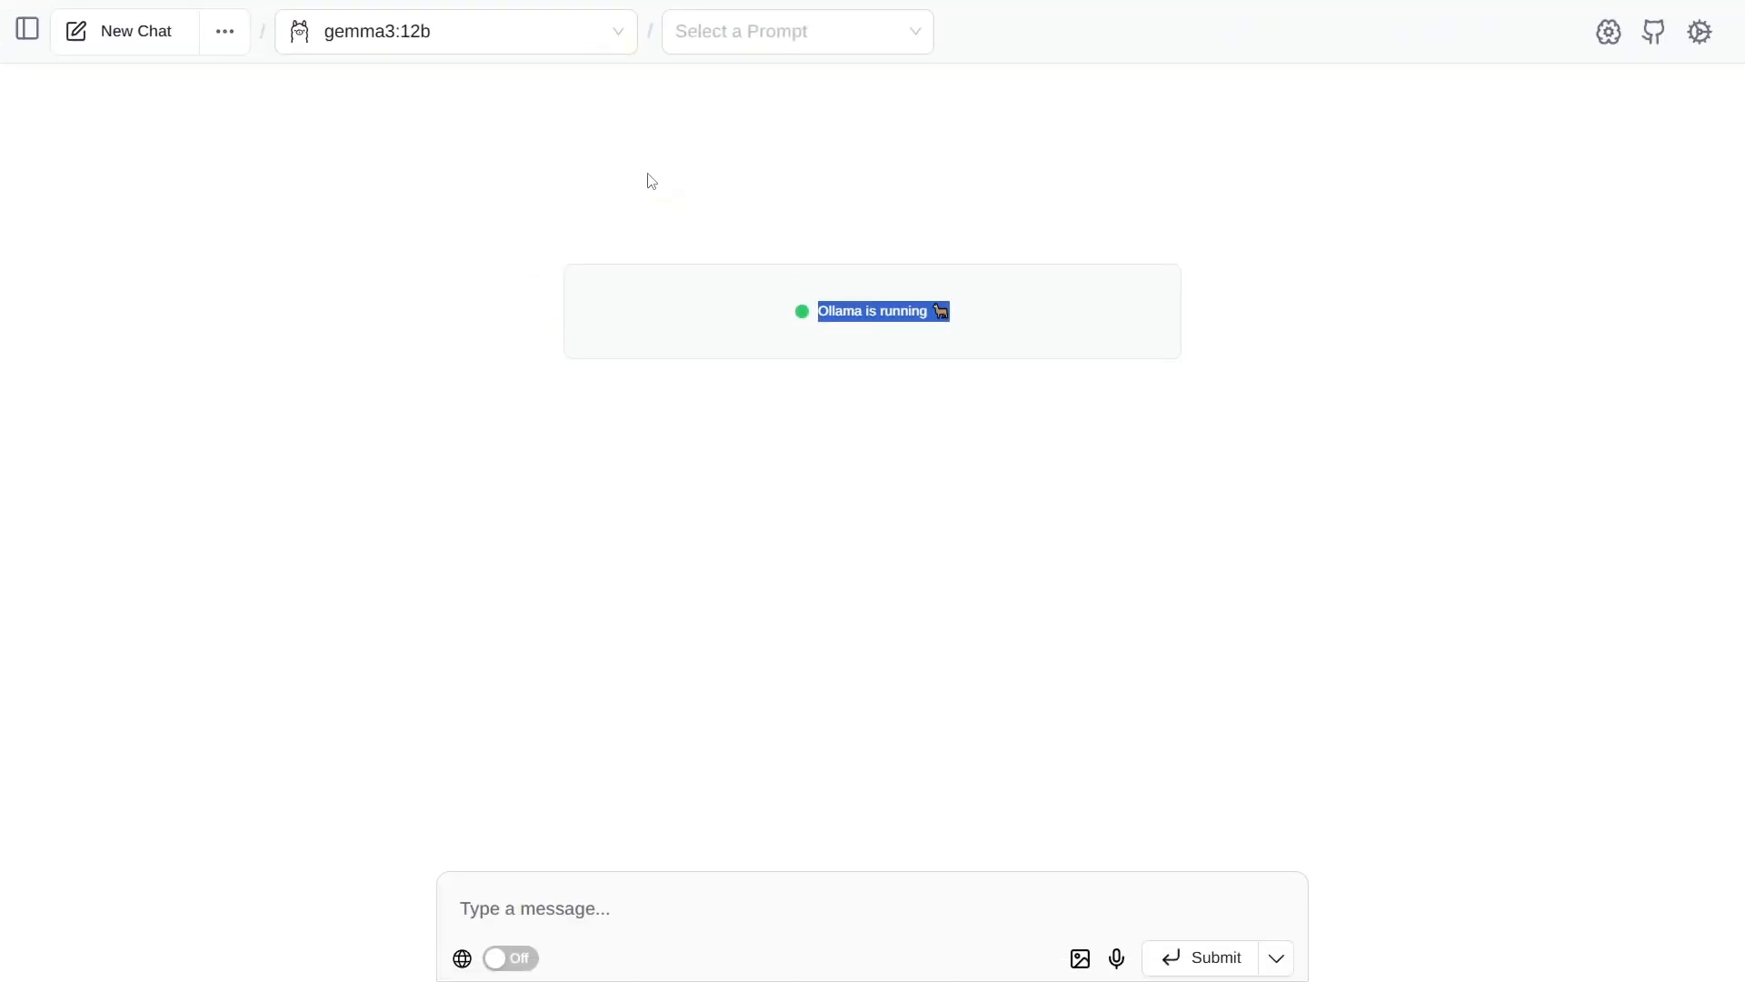
# - Turn on Page Assist's Search Internet toggle and save the web search settings
pyautogui.click(453, 31)
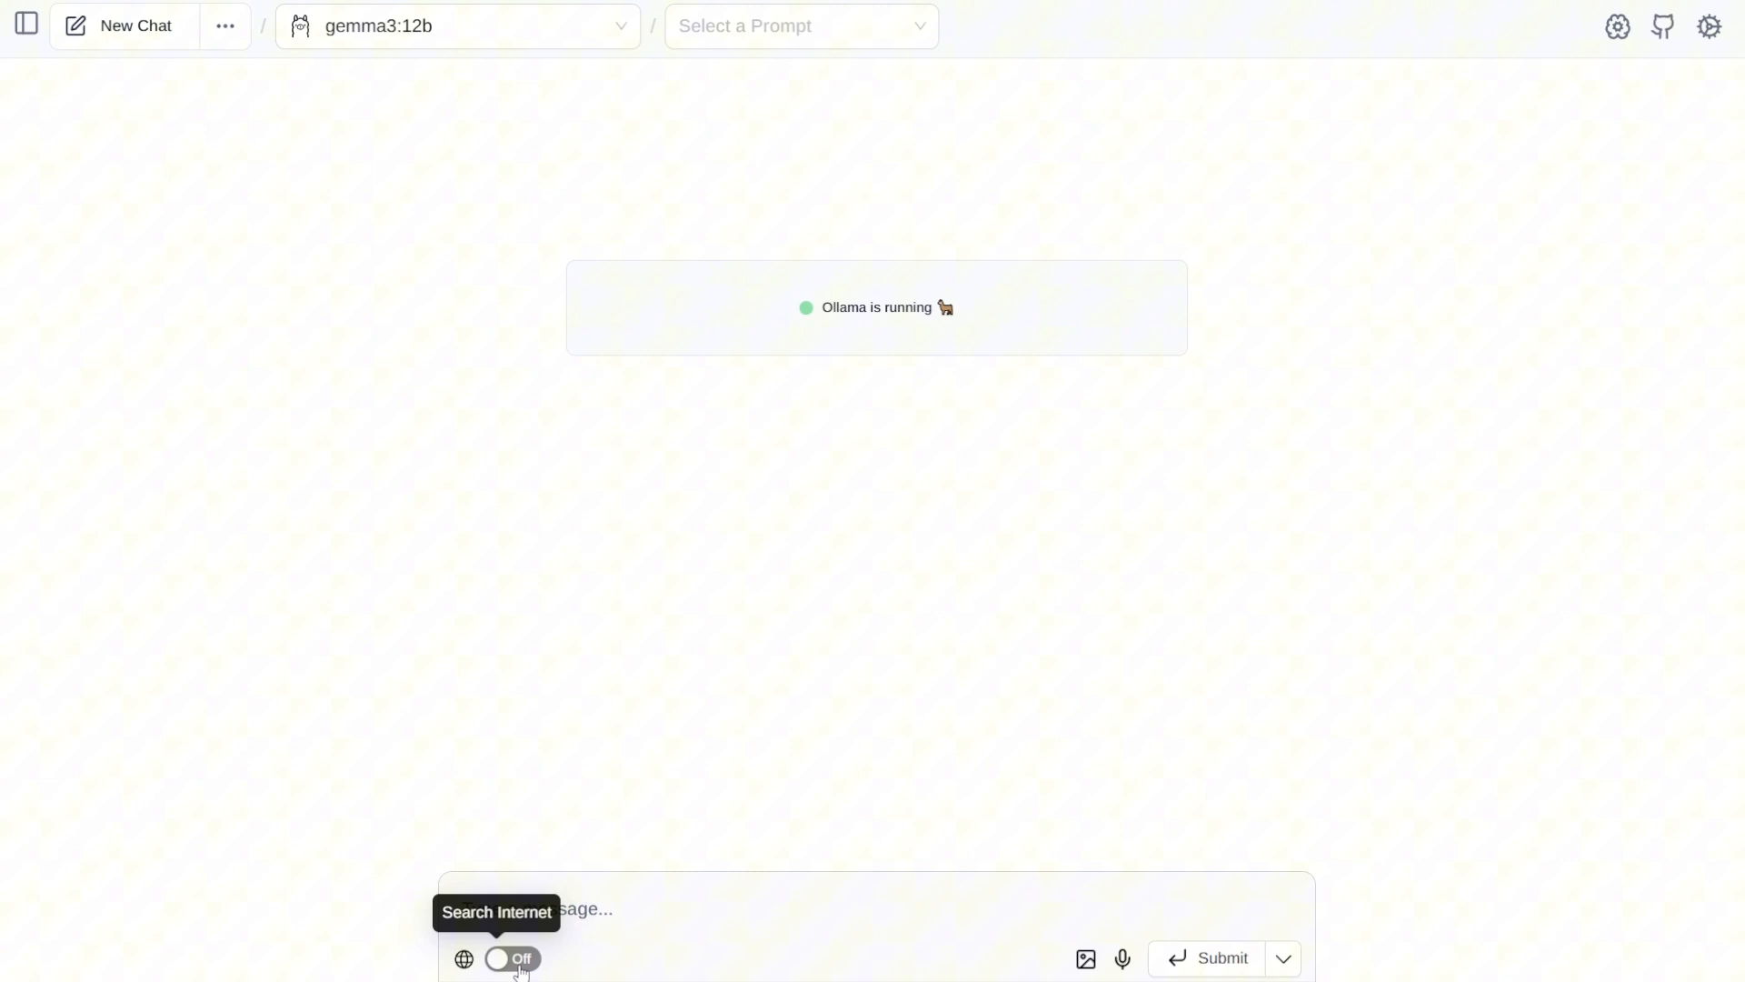
pyautogui.click(508, 959)
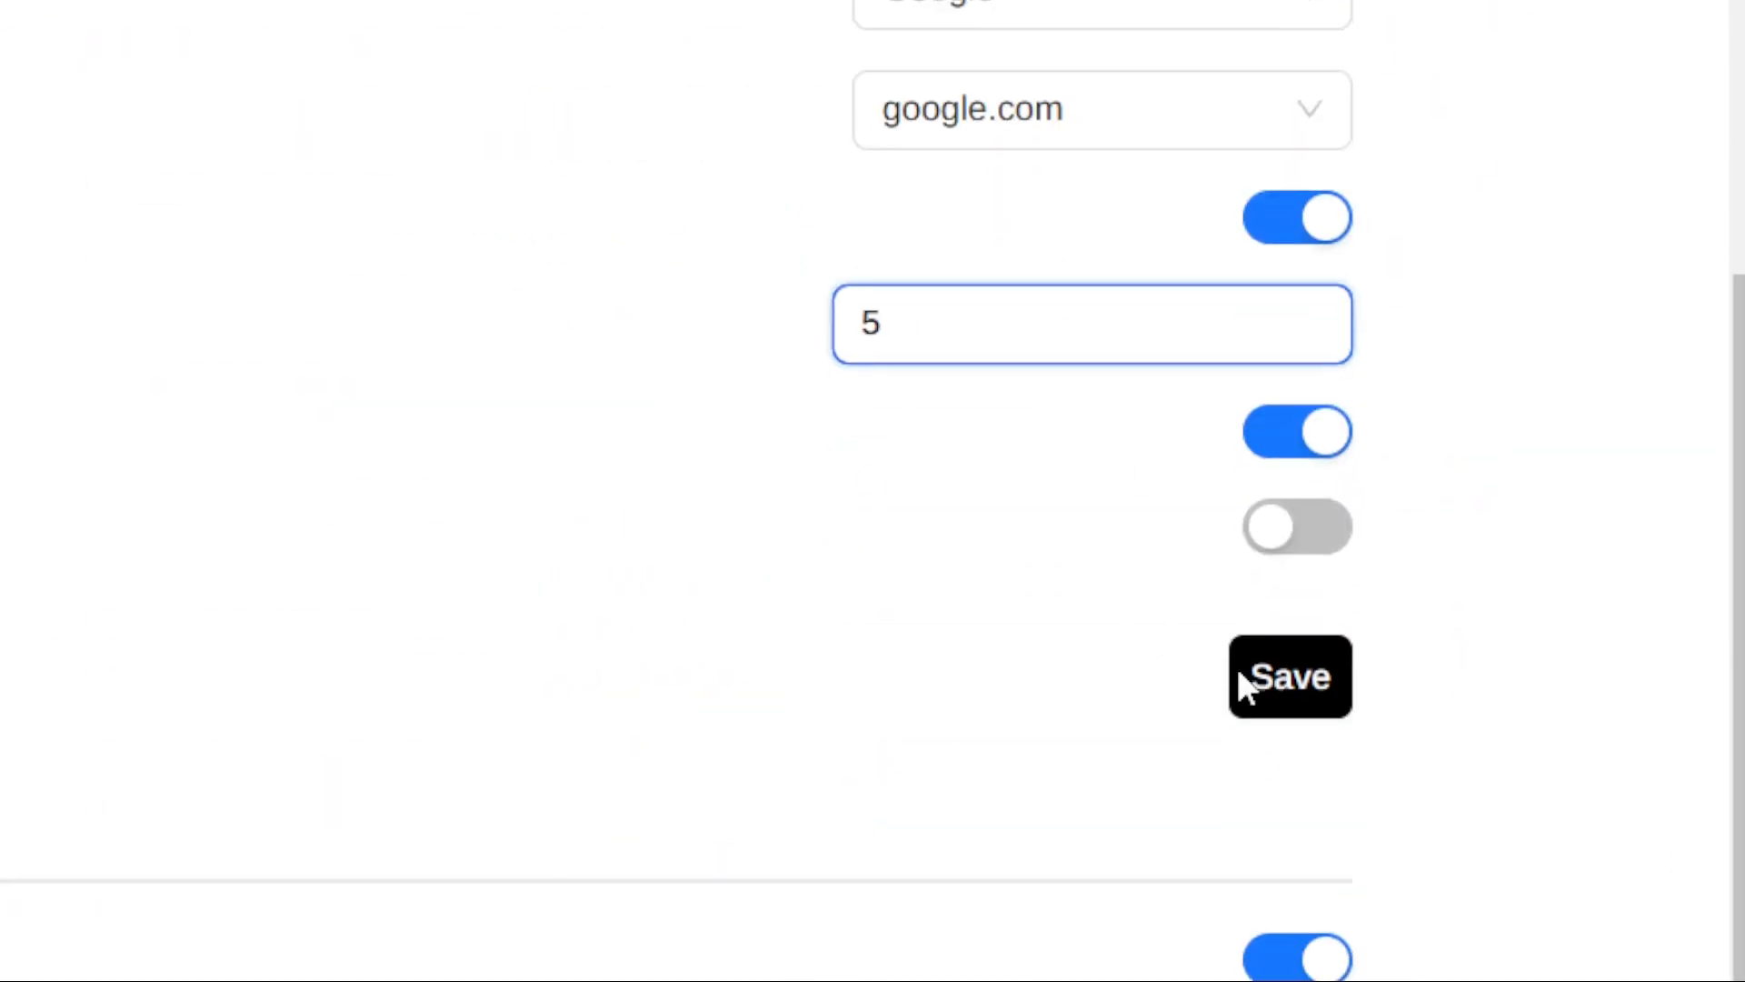
pyautogui.click(1291, 676)
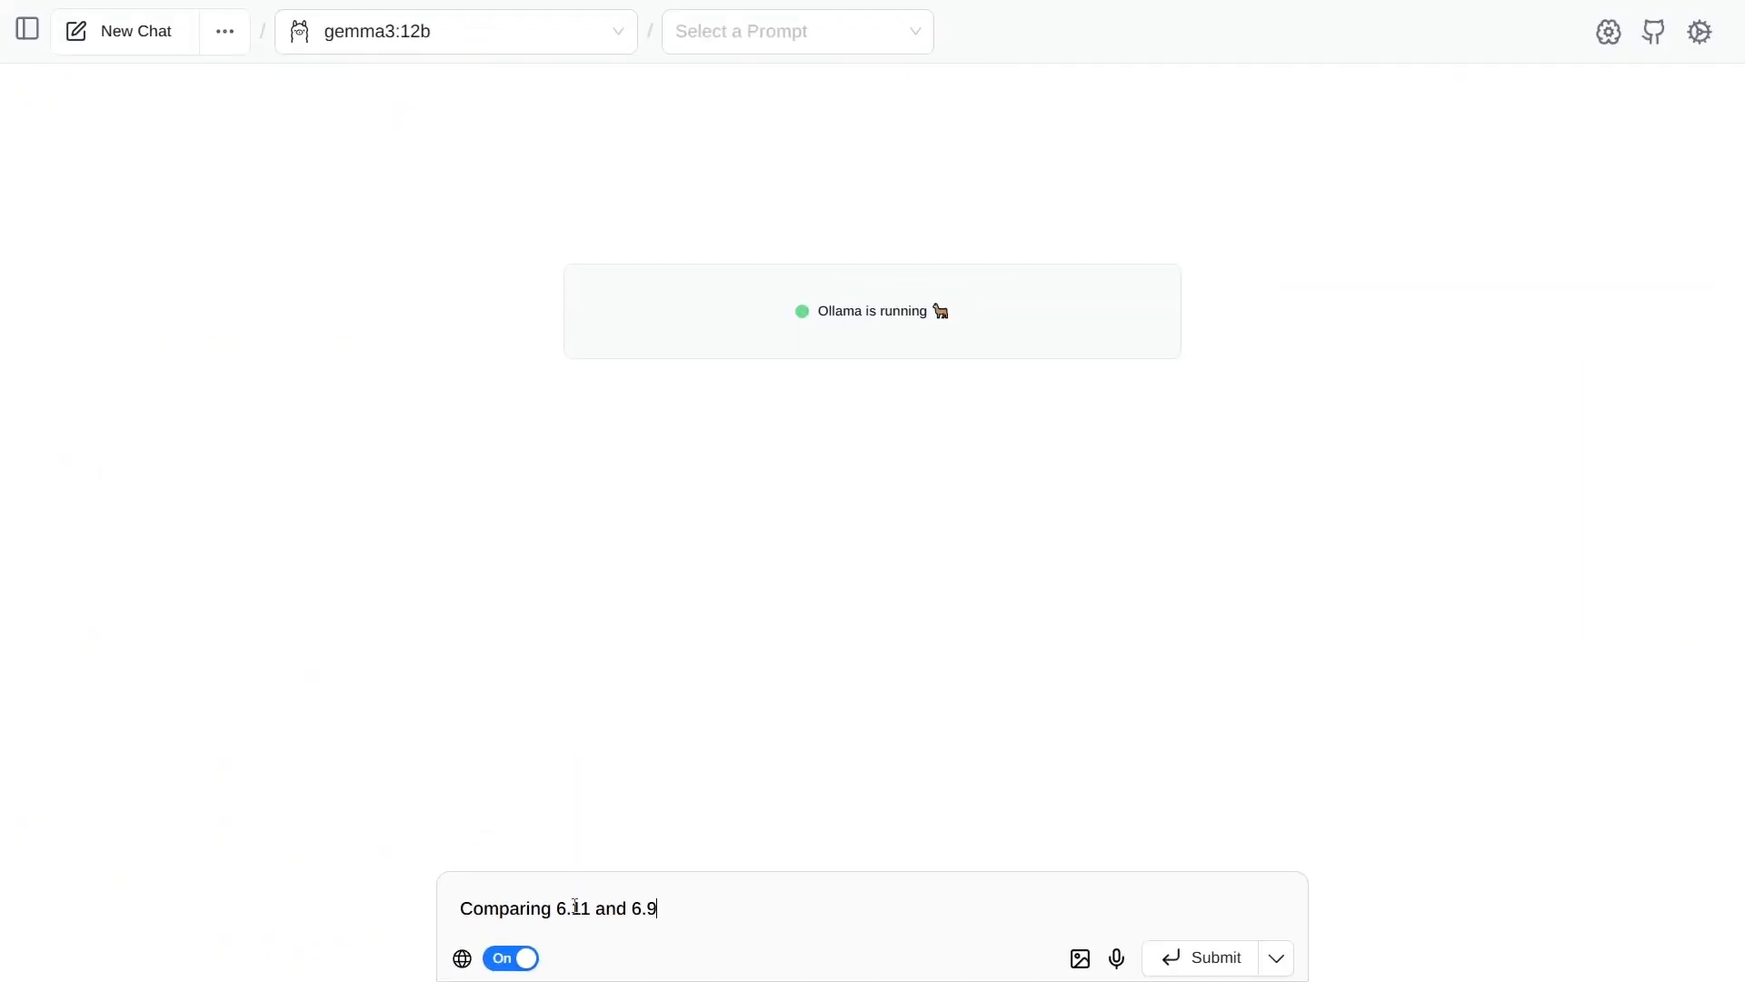
# - Submit 'Comparing 6.11 and 6.9' and scroll through the cited, web-searched reply
pyautogui.click(1216, 958)
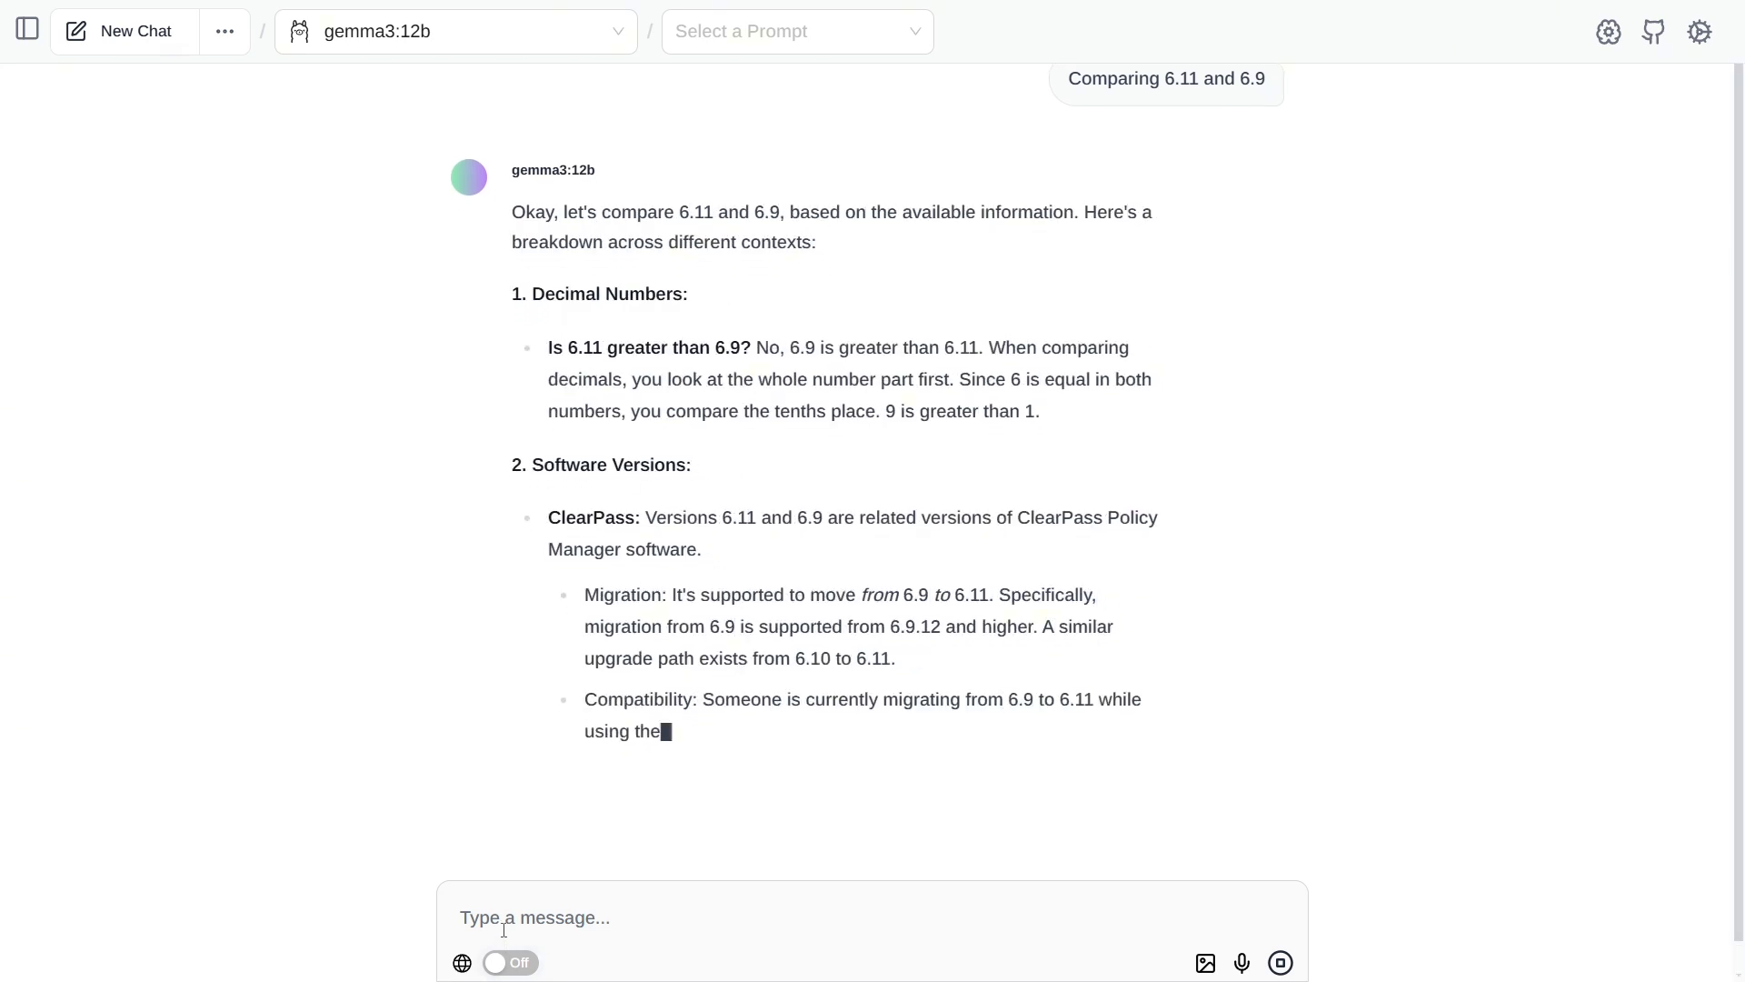
pyautogui.scroll(-3)
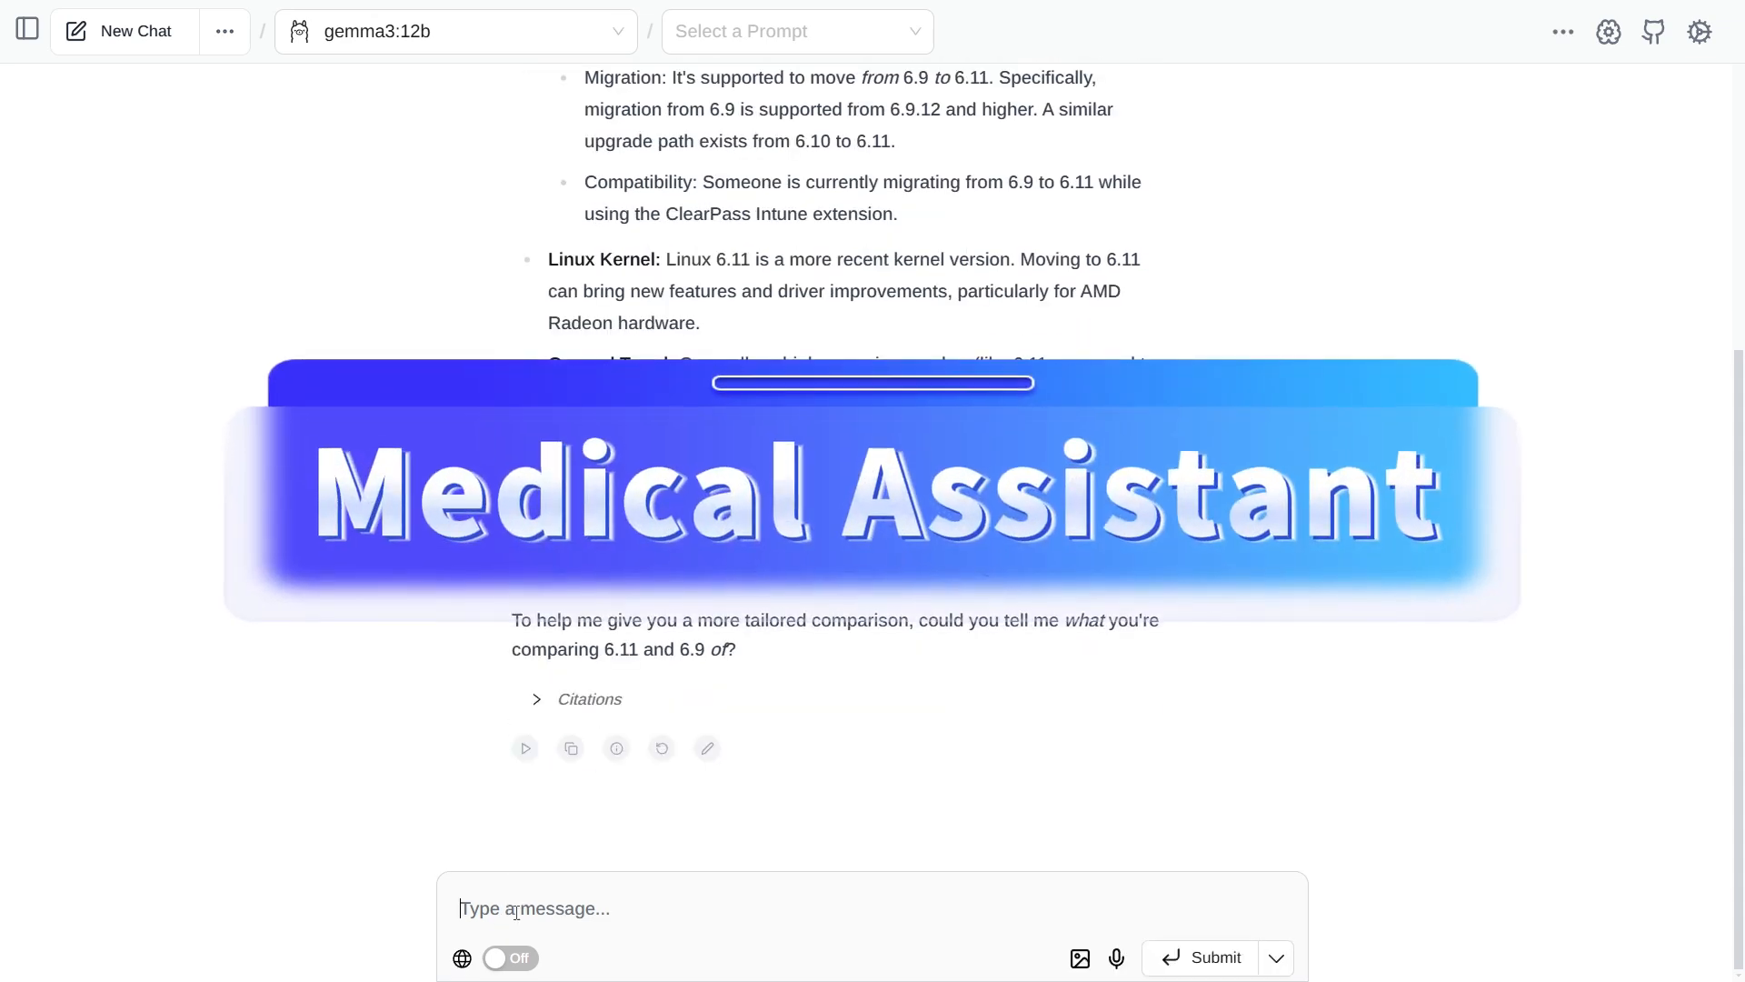
# - Attach the chest X-ray and send 'Please analyze this picture to see what's wrong with it'
pyautogui.click(1079, 958)
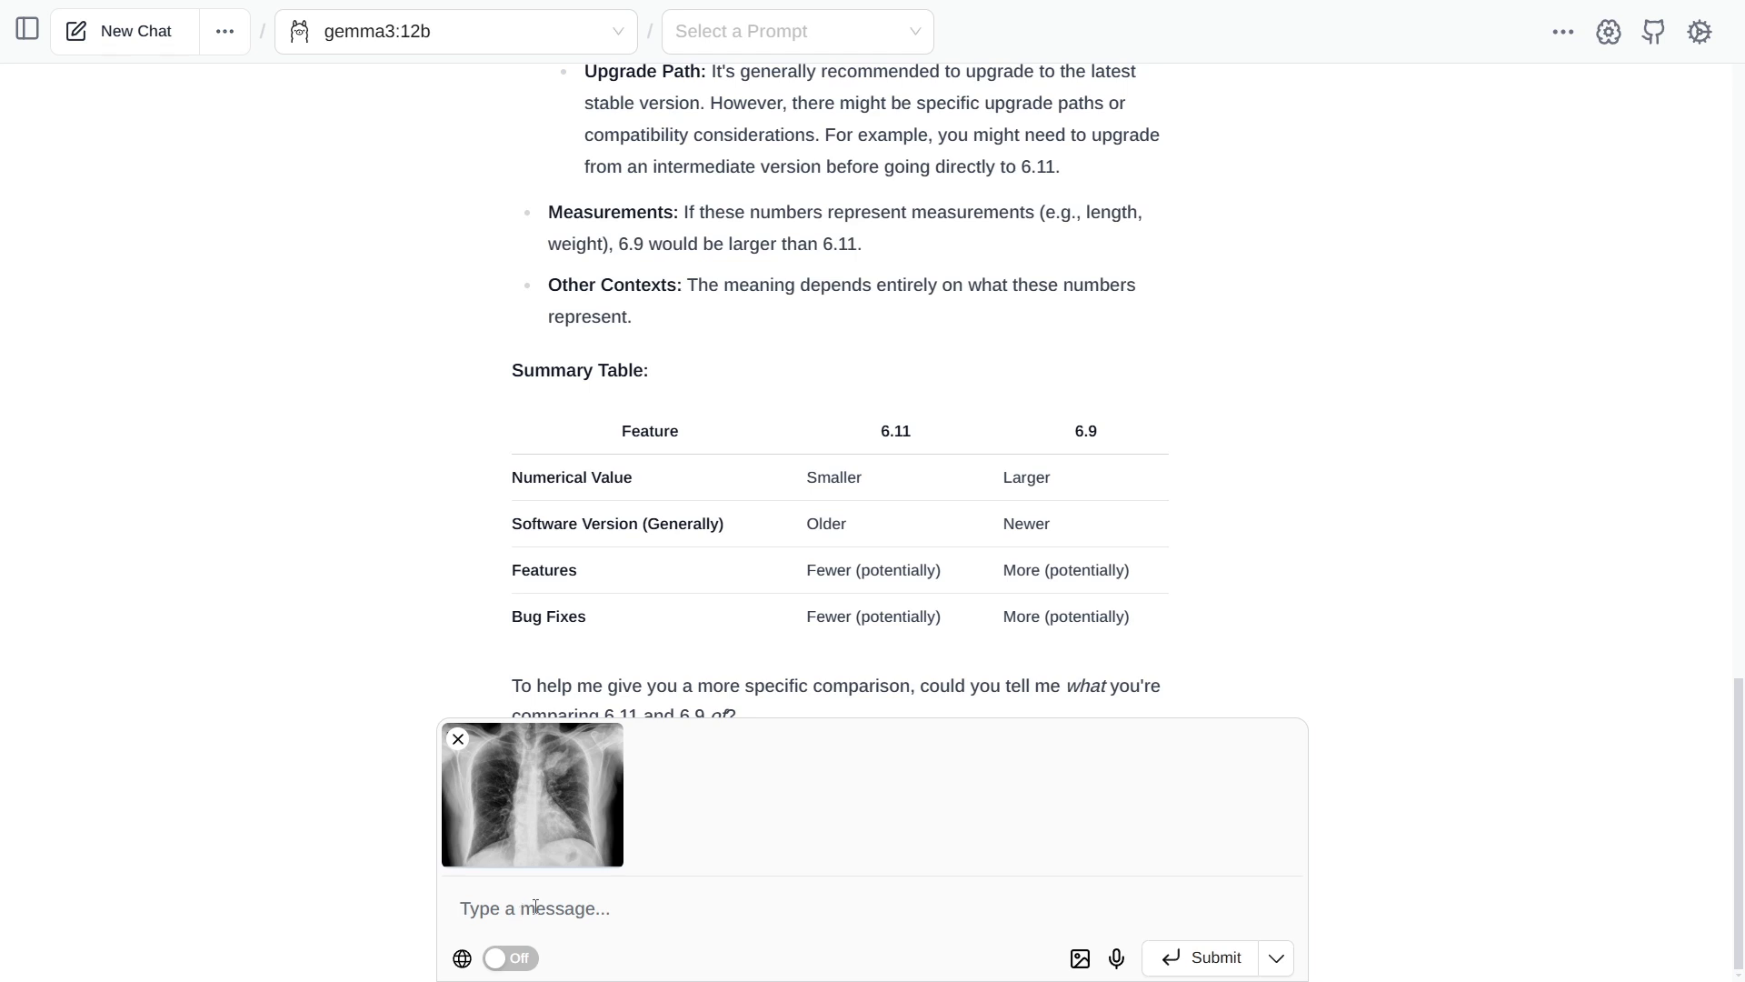
pyautogui.write("Please analyze this picture to see what's wrong with it")
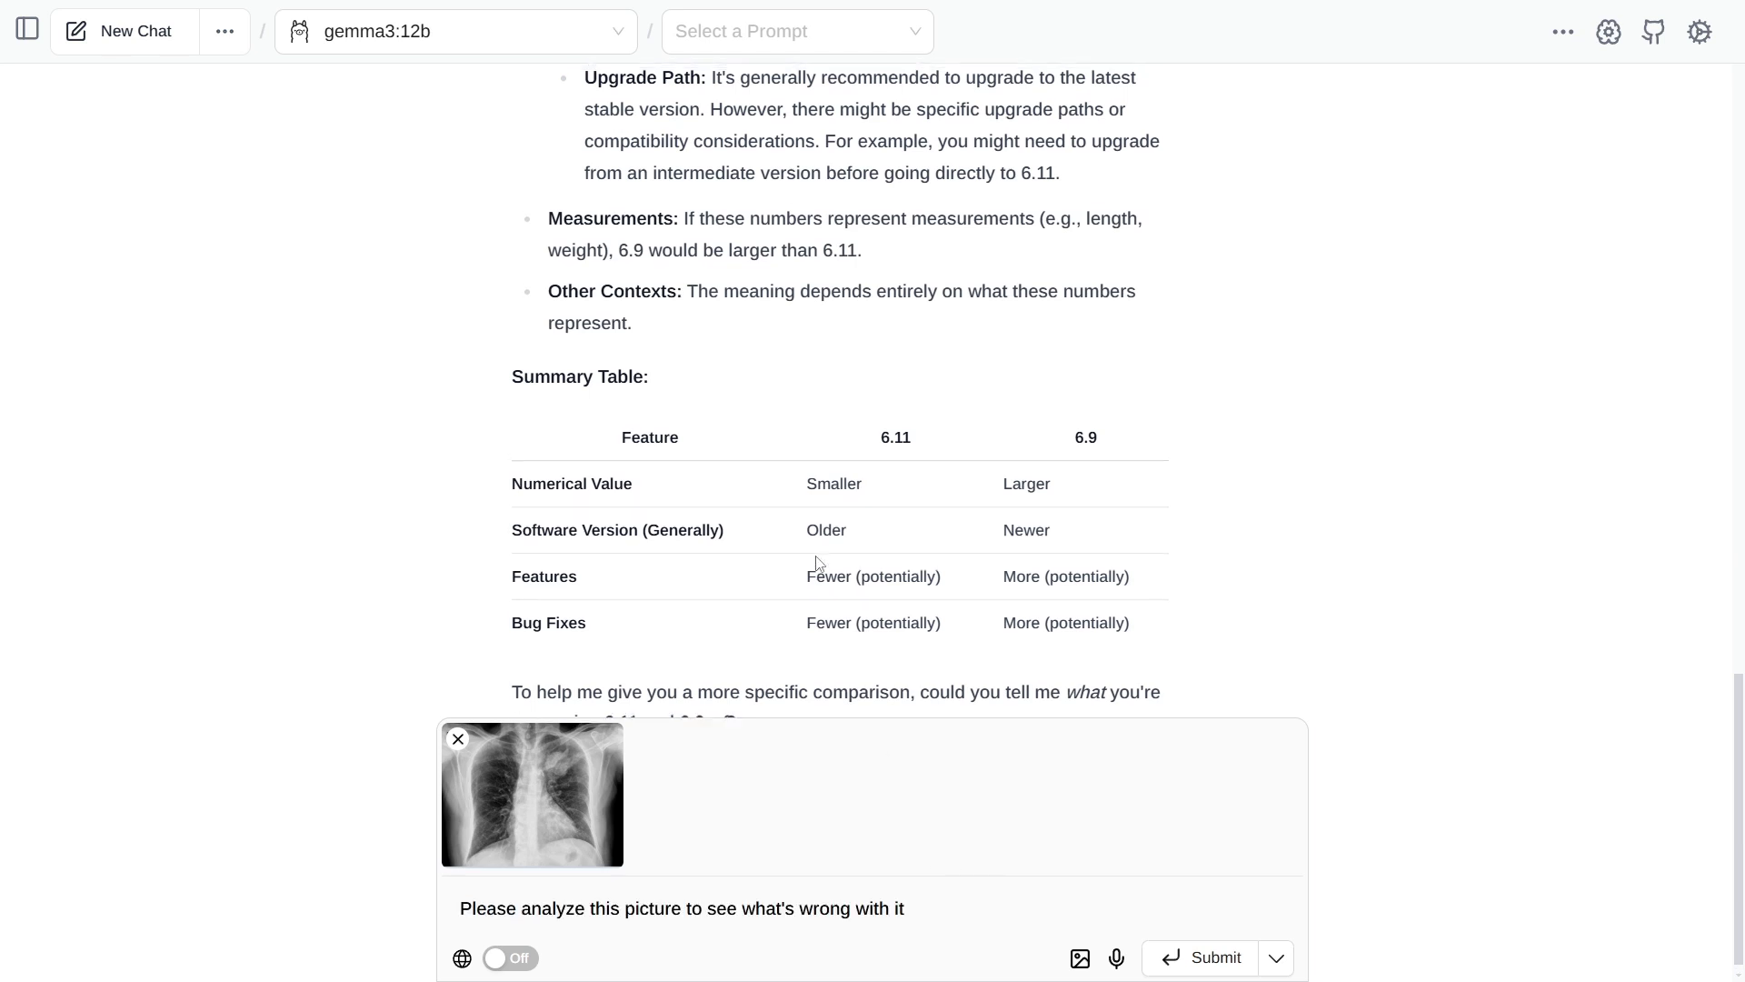
pyautogui.click(1174, 957)
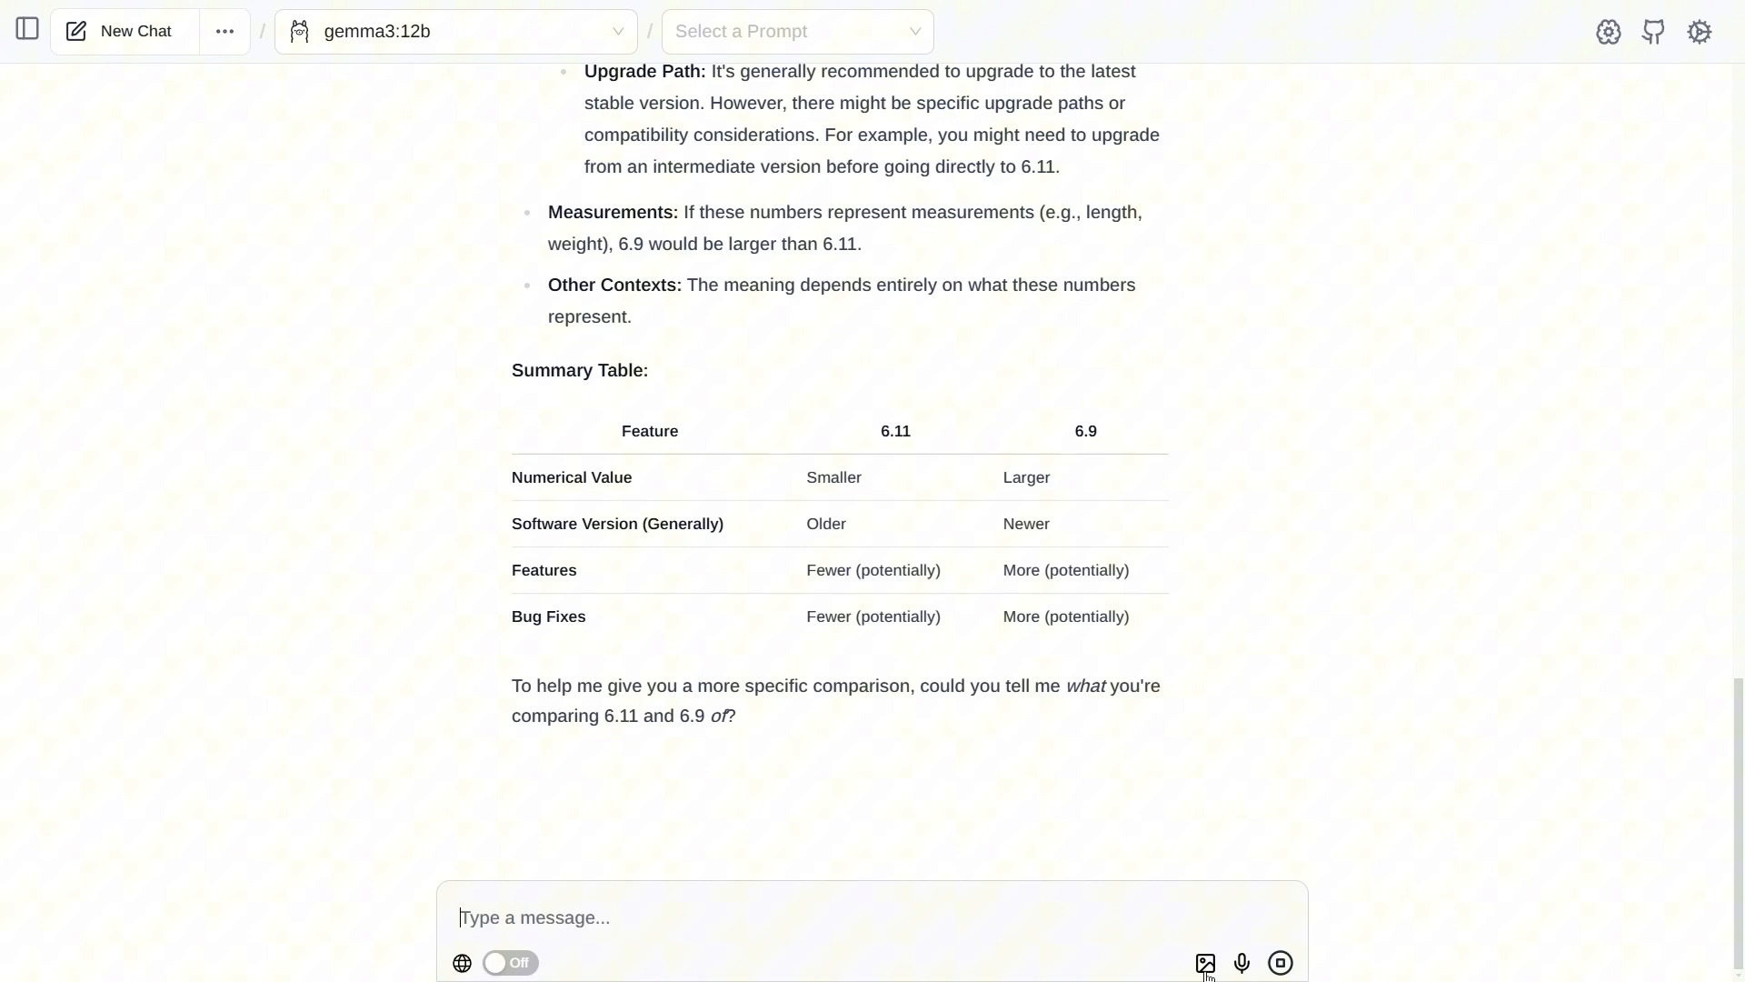